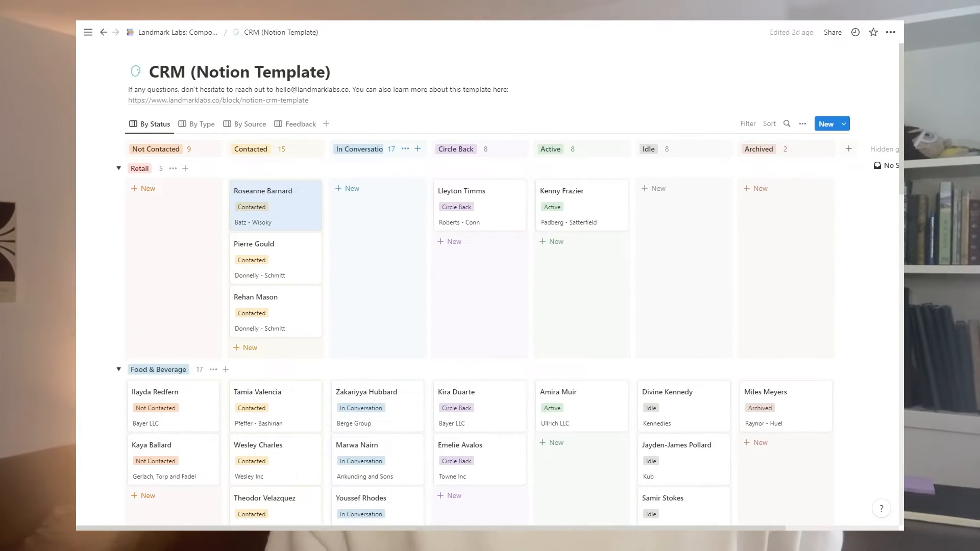
# From the CRM 2.0 Lists page, preview the UK + US + YouTube list, then open the Referrals Pipeline board.
pyautogui.click(201, 123)
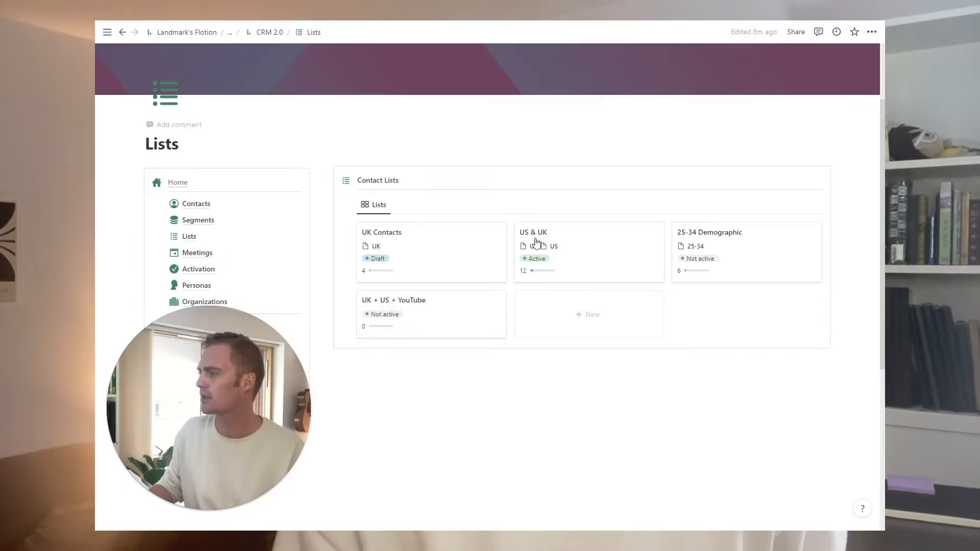
pyautogui.click(394, 300)
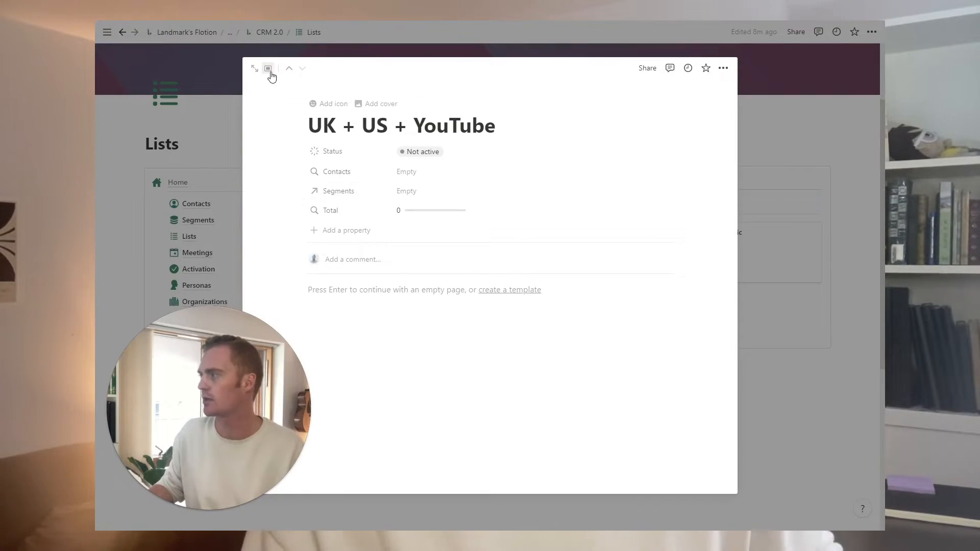
pyautogui.click(267, 68)
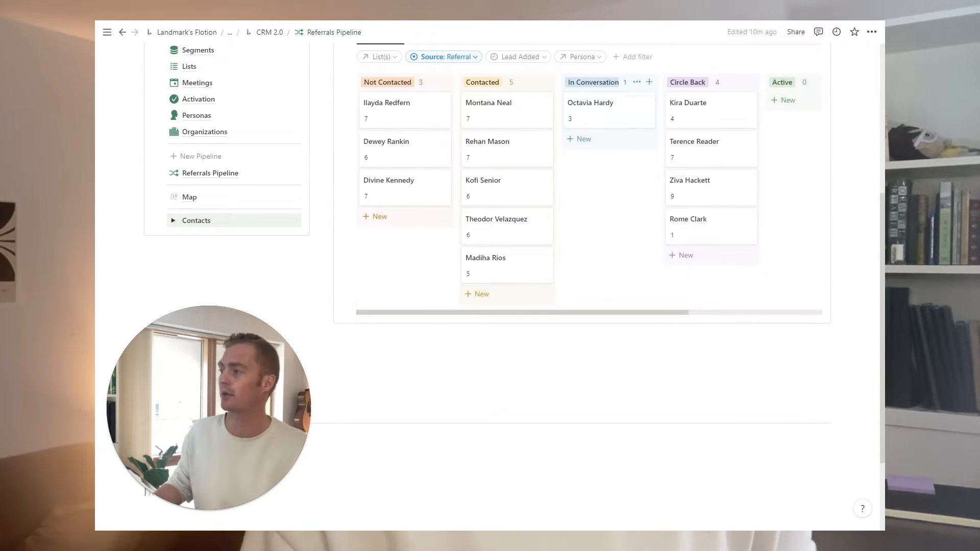
pyautogui.scroll(-3)
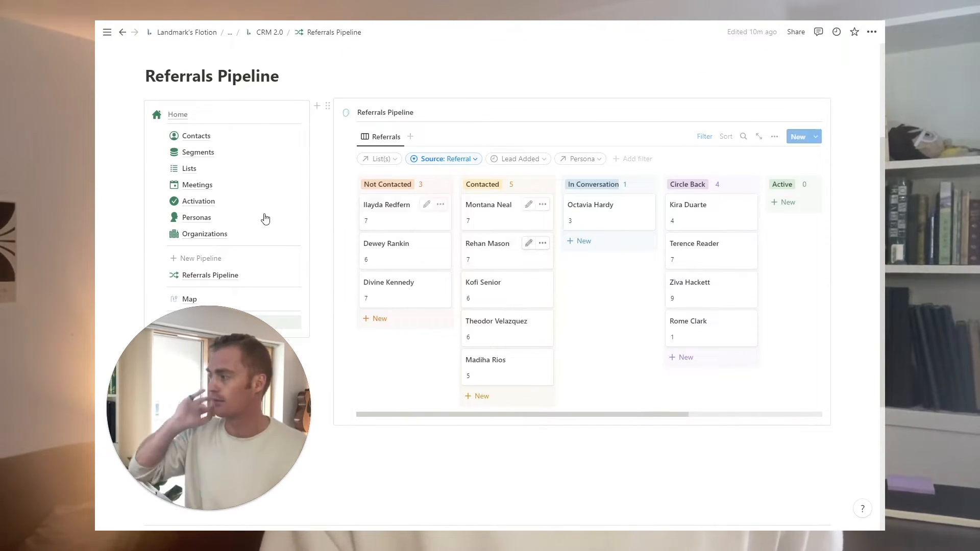
pyautogui.click(201, 257)
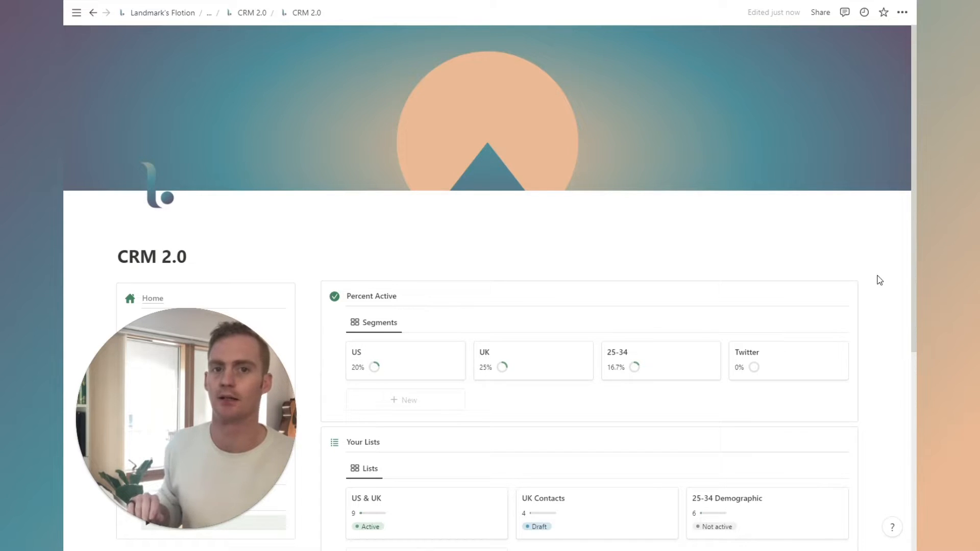
pyautogui.scroll(-3)
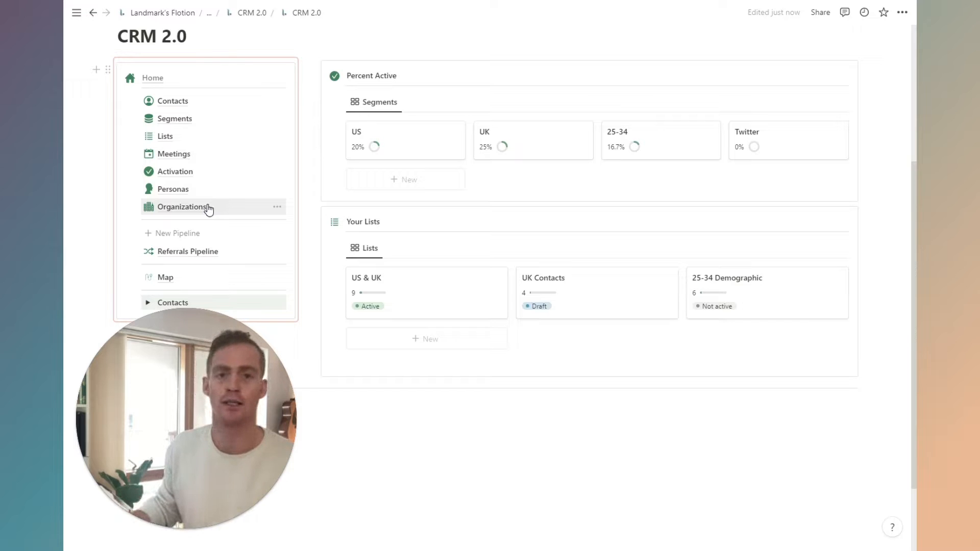
pyautogui.scroll(-3)
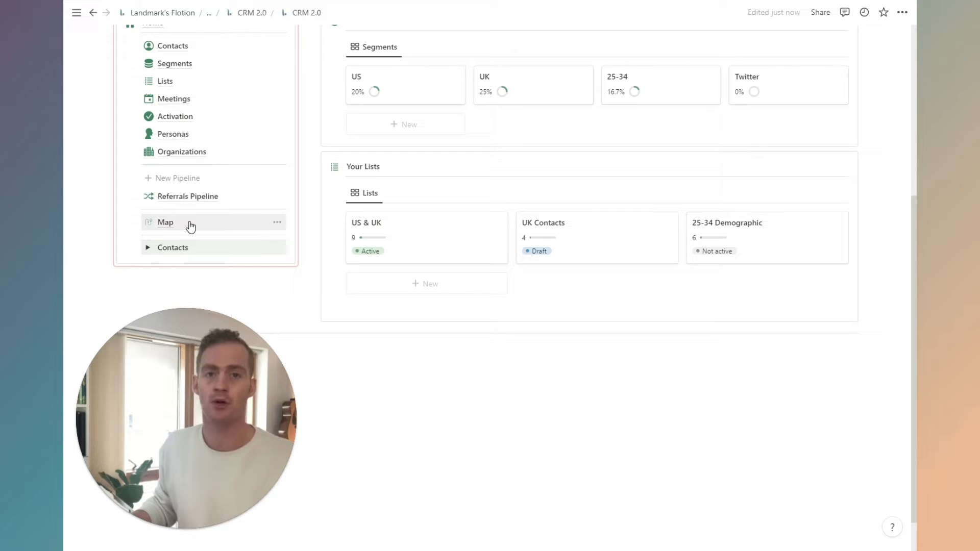
pyautogui.scroll(-3)
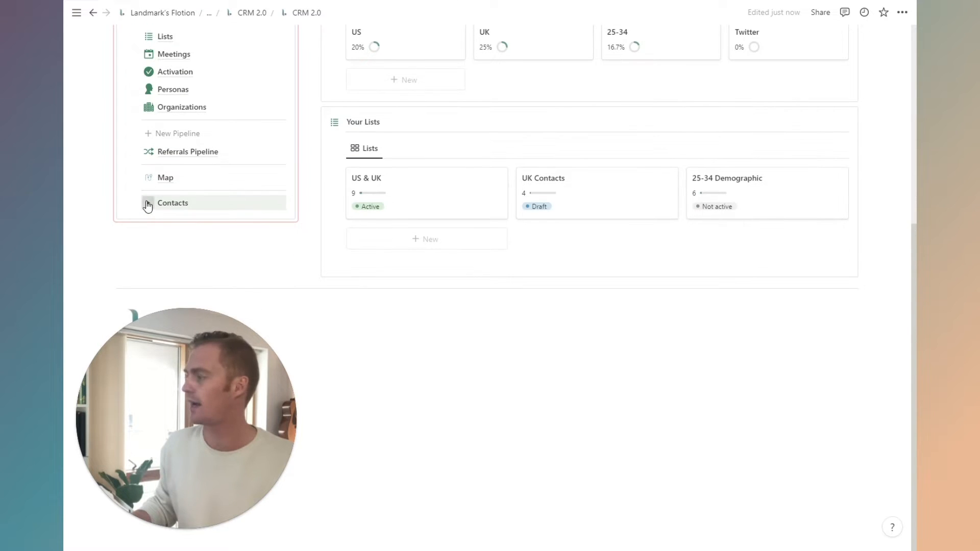
pyautogui.click(148, 202)
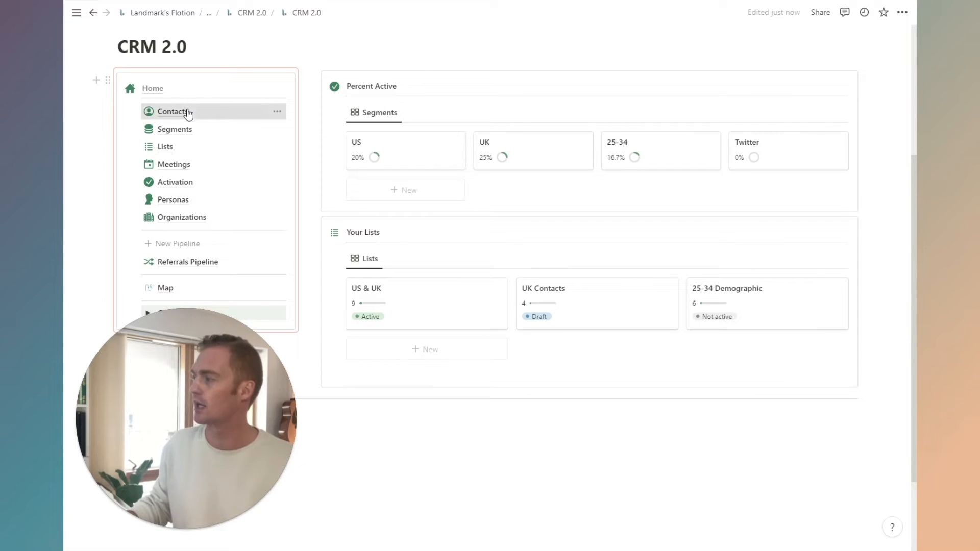
# On the Contacts page, view contacts grouped by list and collapse the No List(s) group.
pyautogui.click(174, 111)
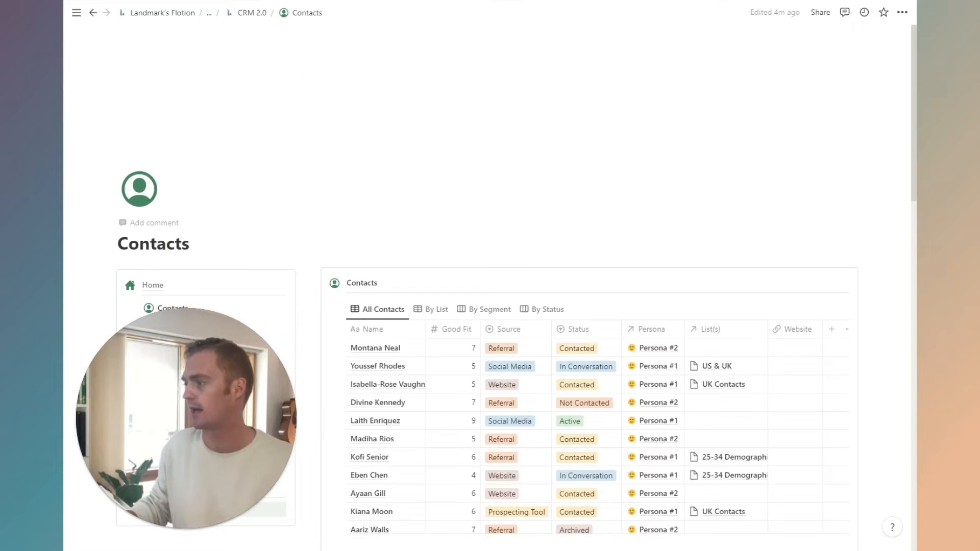
pyautogui.scroll(-3)
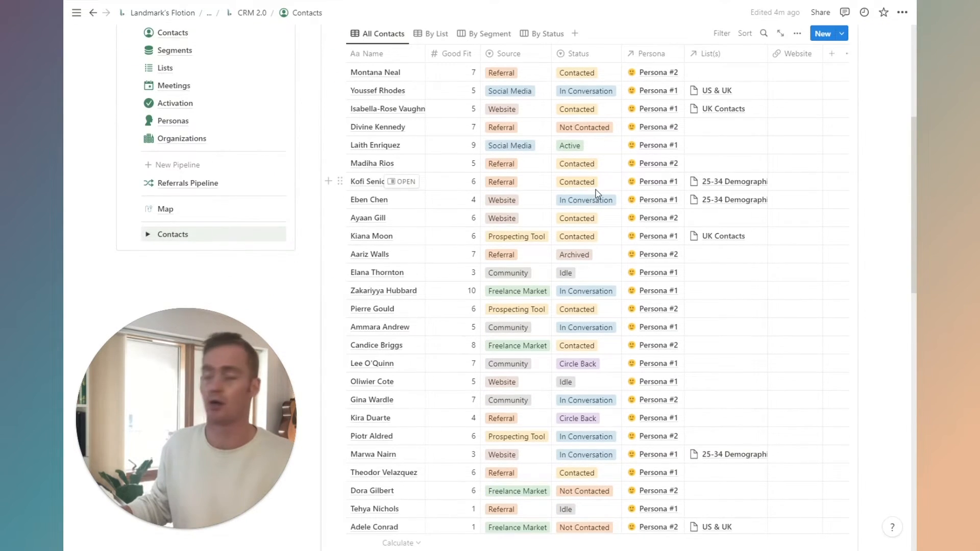
pyautogui.scroll(-3)
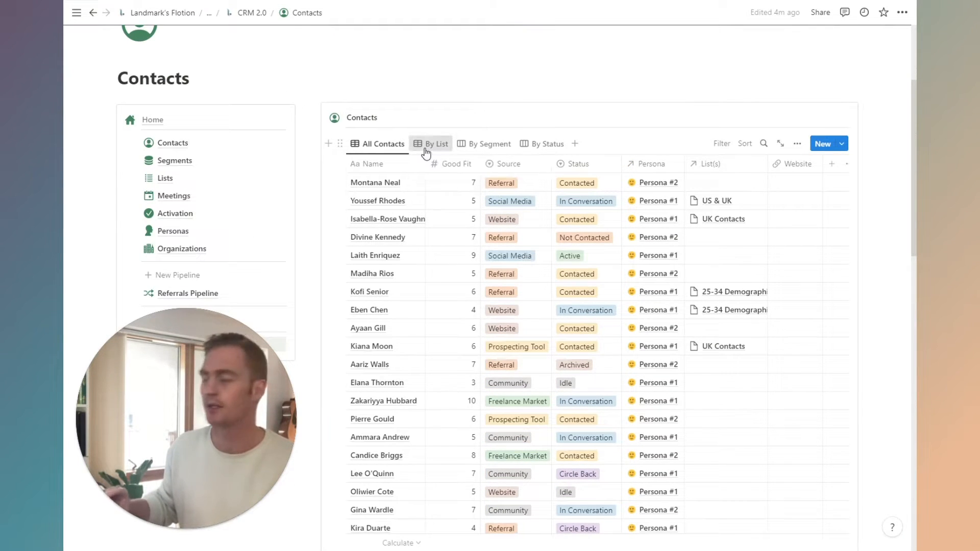
pyautogui.click(435, 144)
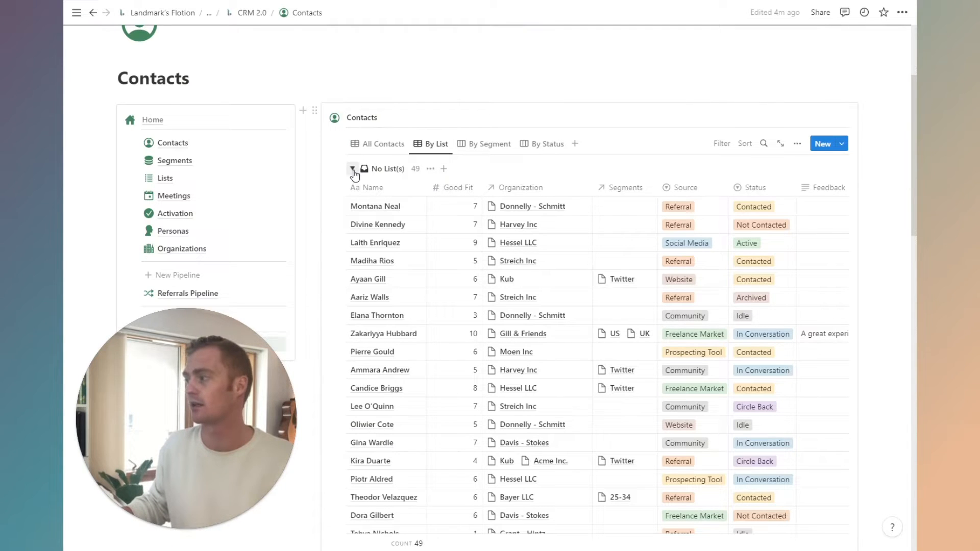
pyautogui.click(352, 168)
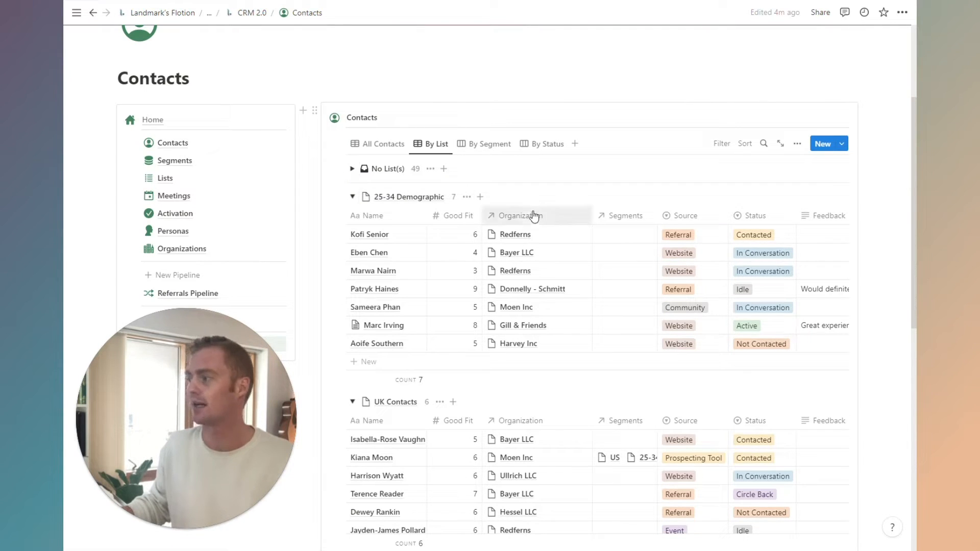
pyautogui.scroll(-3)
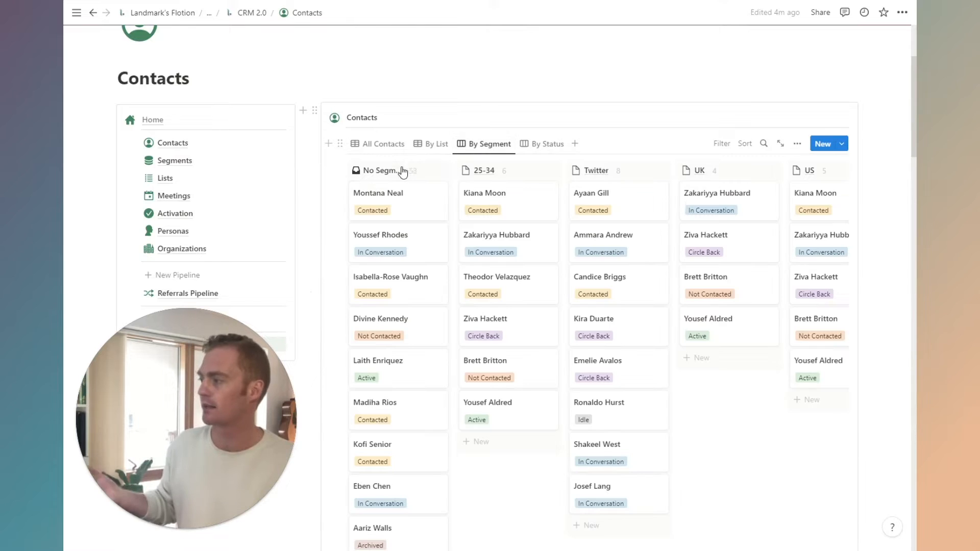
# Browse the By Status board and all-contacts table, visit the Map page, then return to Contacts.
pyautogui.click(548, 144)
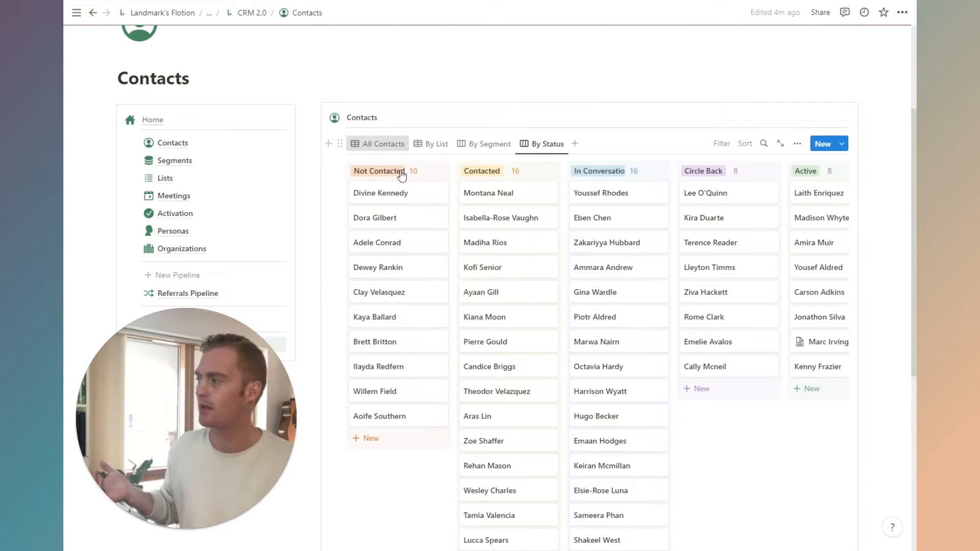
pyautogui.click(383, 143)
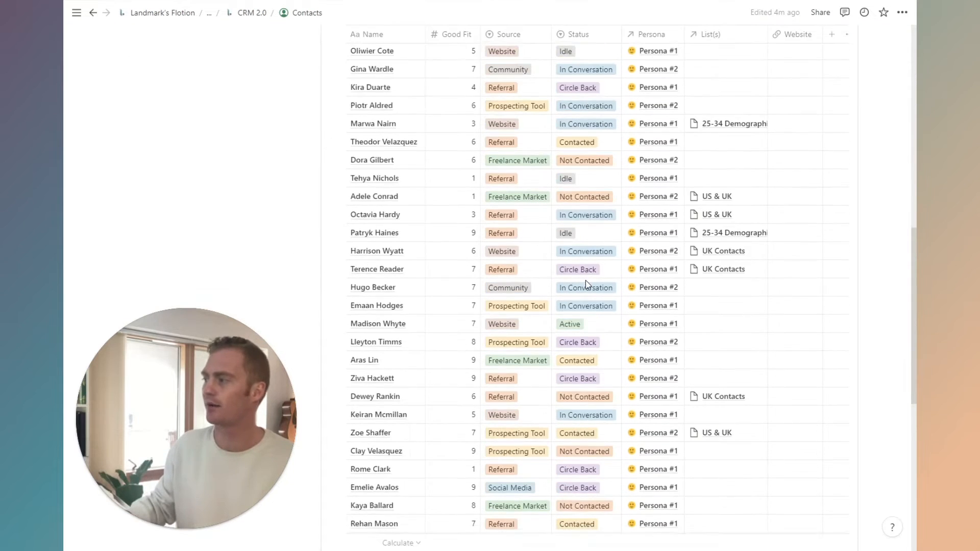
pyautogui.scroll(-3)
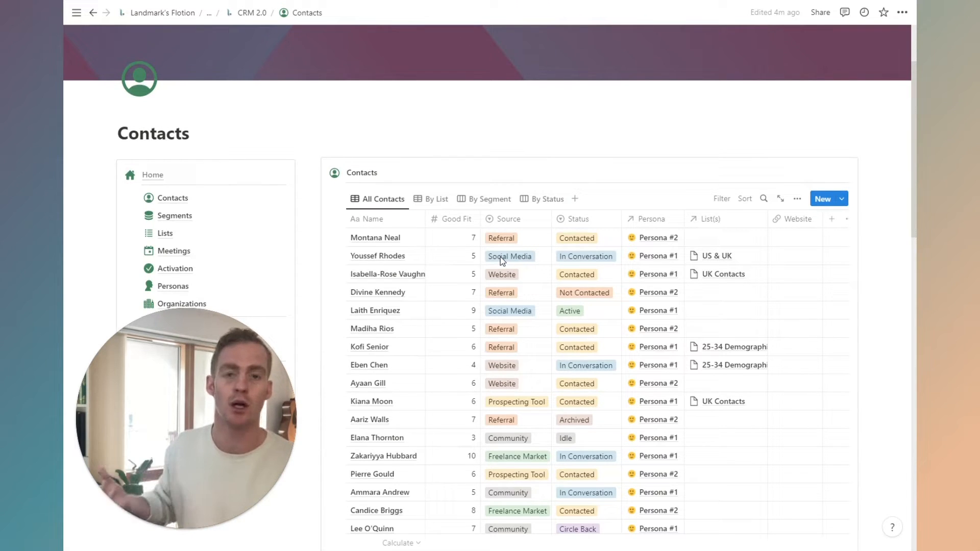
pyautogui.scroll(-3)
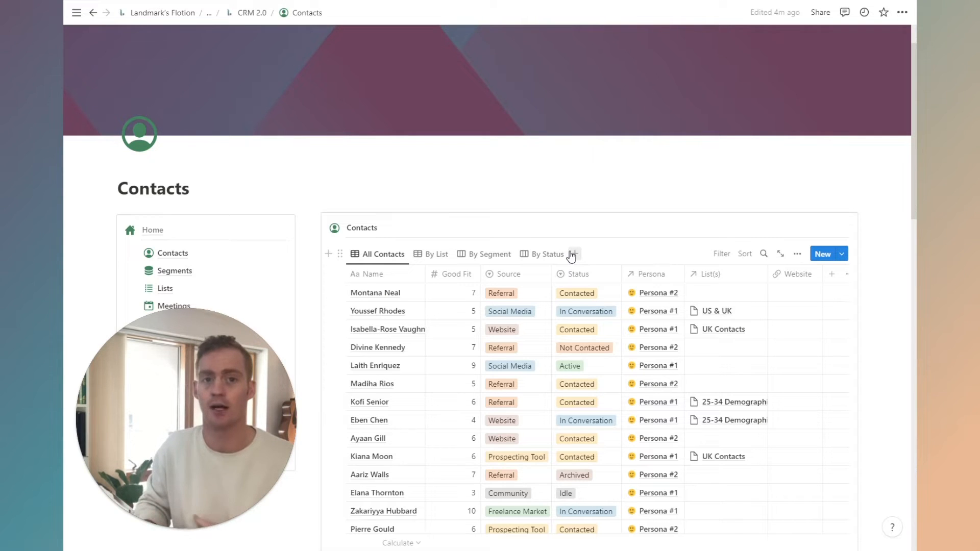
pyautogui.scroll(-3)
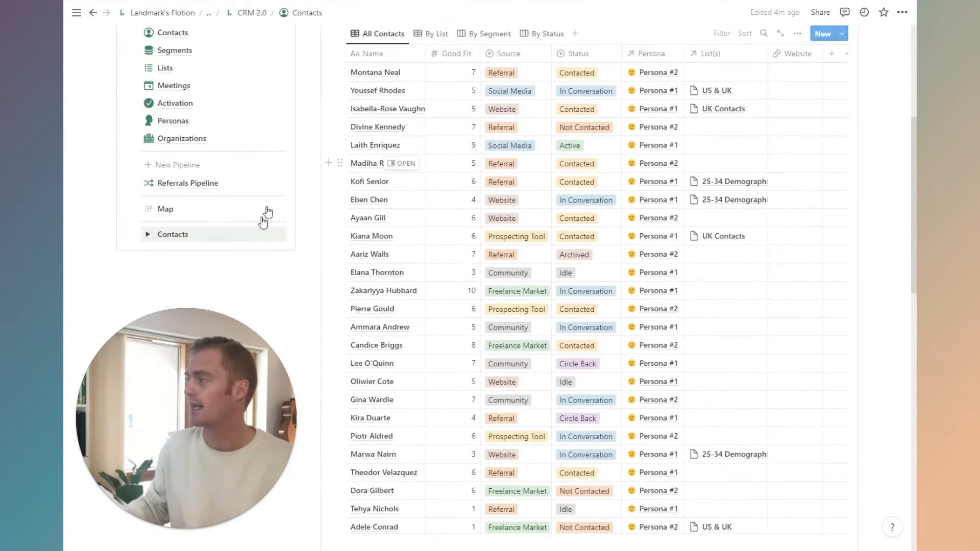
pyautogui.click(165, 208)
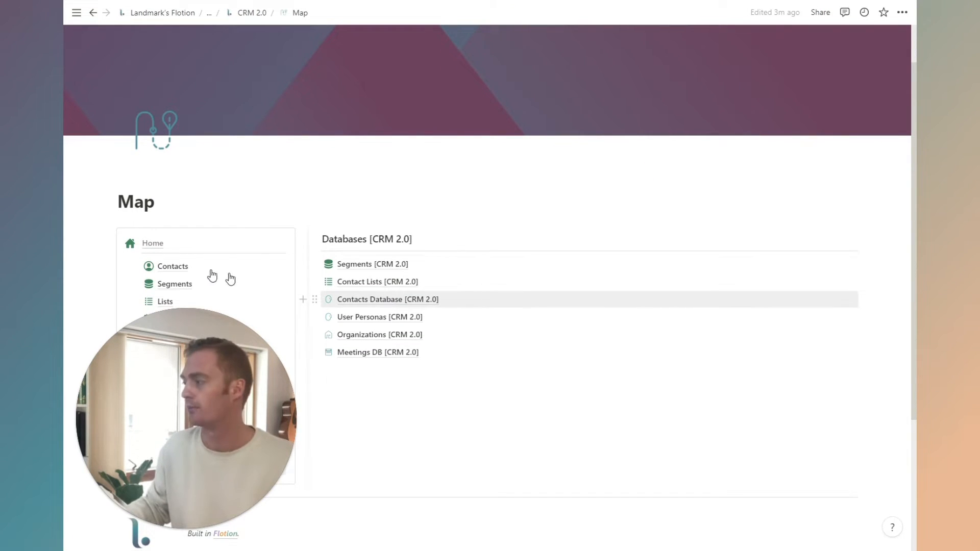
pyautogui.click(173, 265)
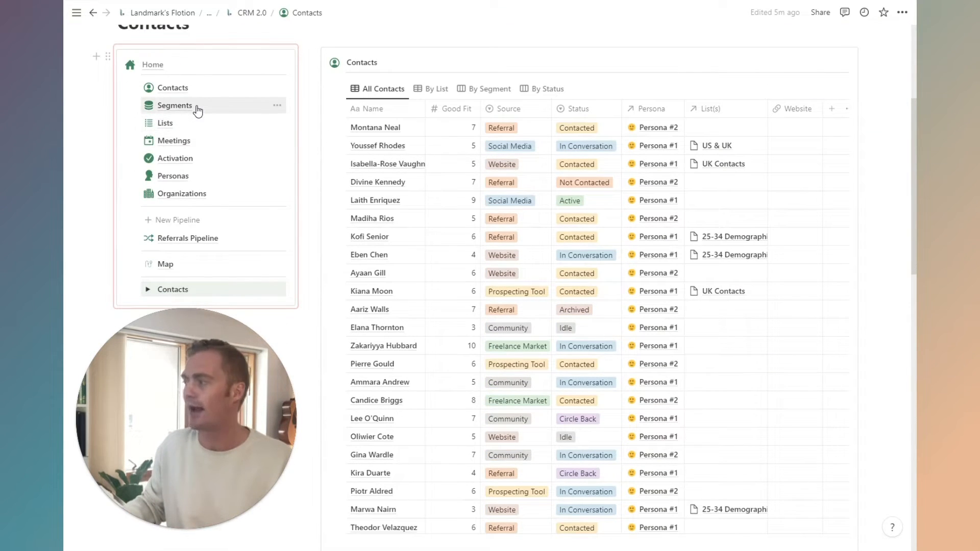
pyautogui.click(175, 105)
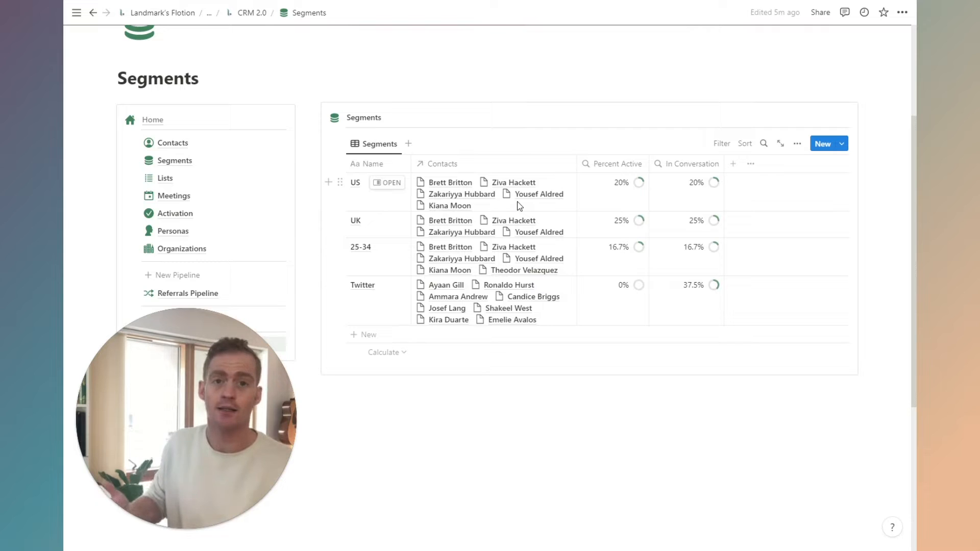
pyautogui.click(494, 182)
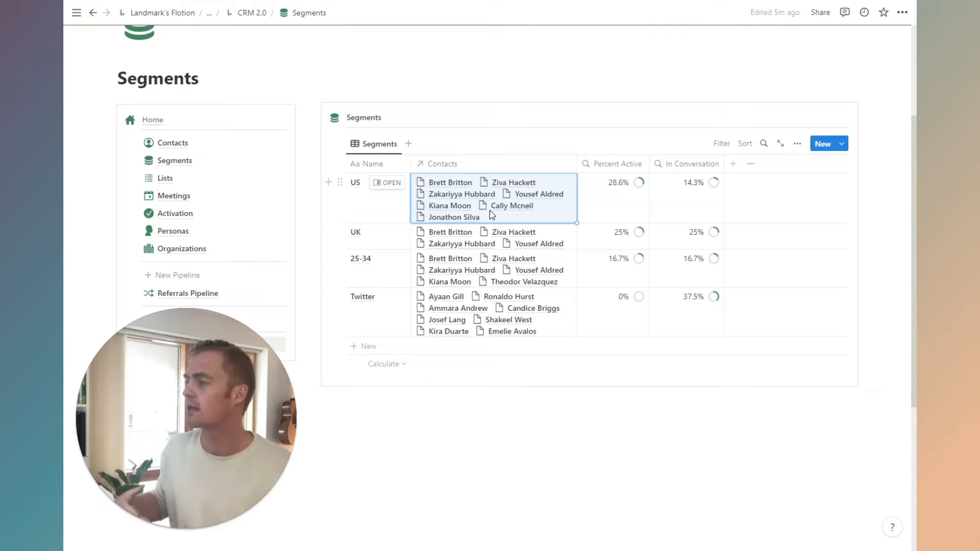
pyautogui.click(494, 199)
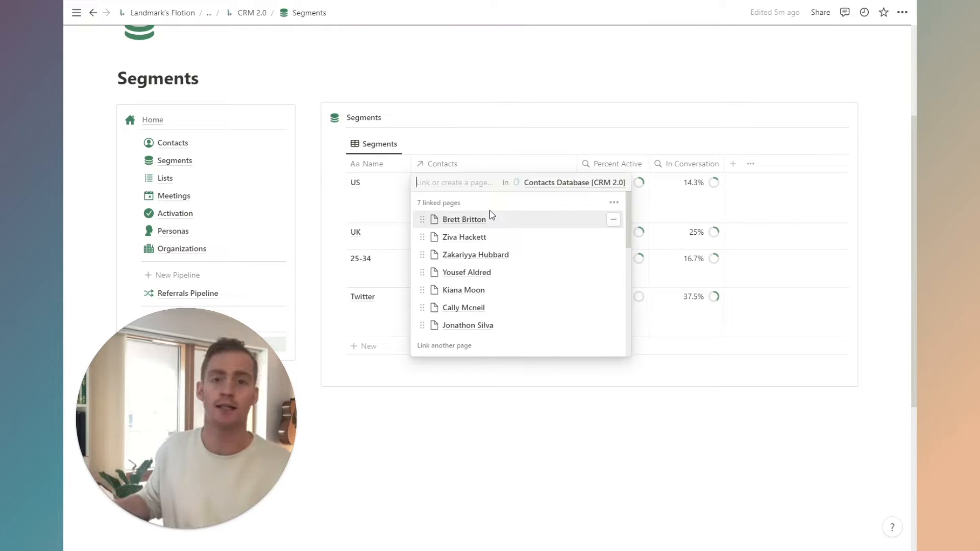
pyautogui.moveTo(497, 205)
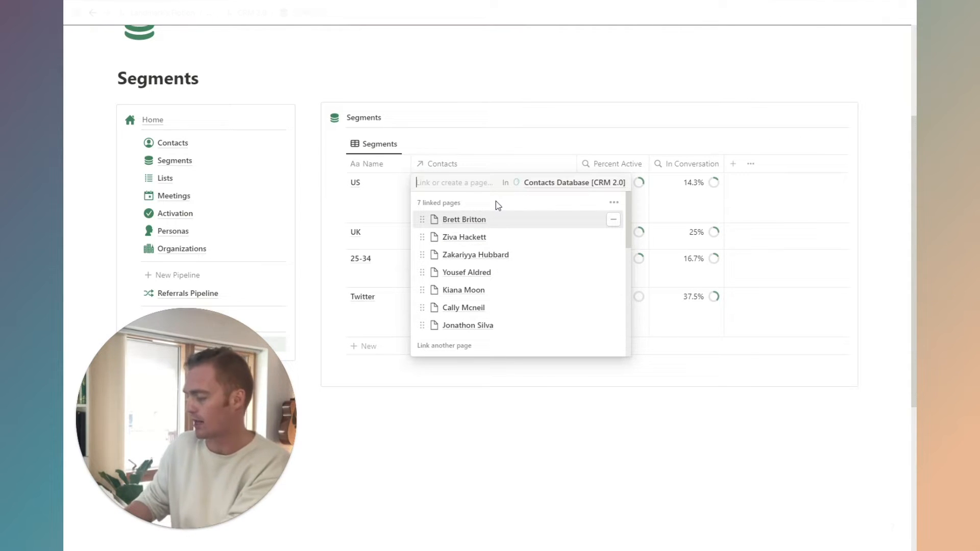
pyautogui.write('New Contact')
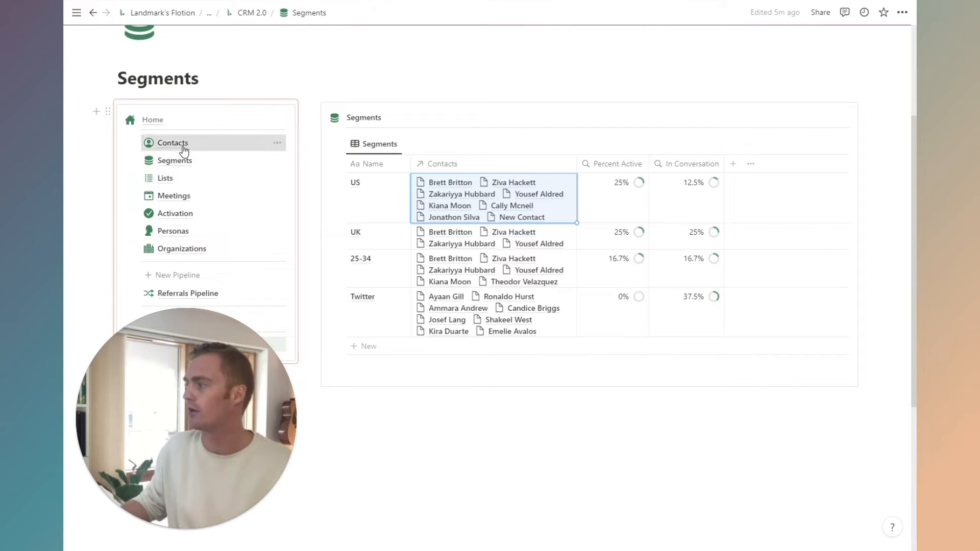
# Check New Contact in the Contacts table, then return to the Segments page.
pyautogui.click(172, 142)
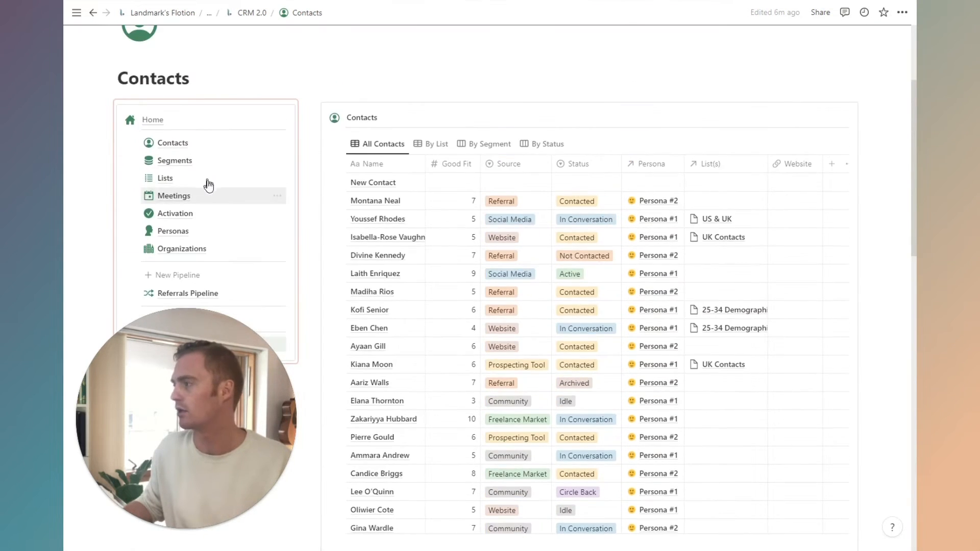
pyautogui.click(175, 160)
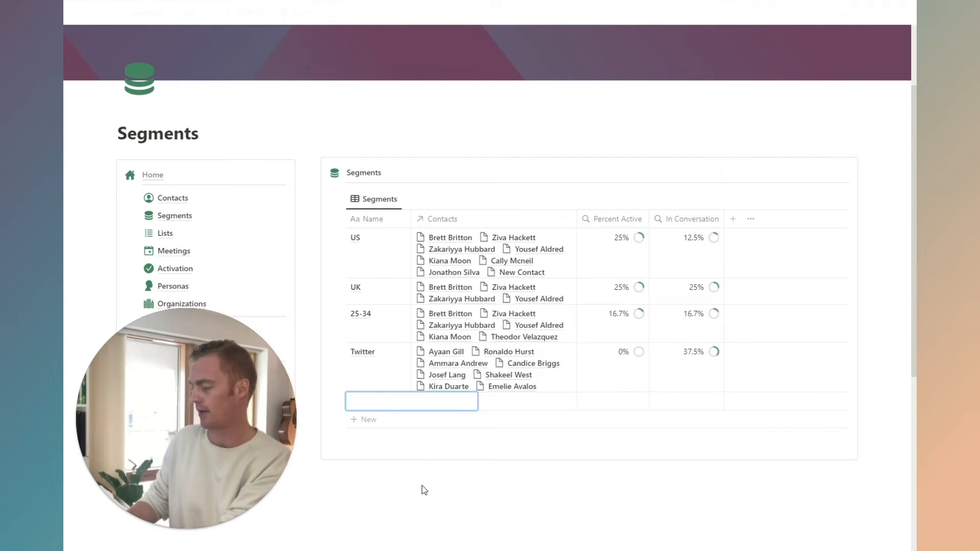
pyautogui.write('YouTube')
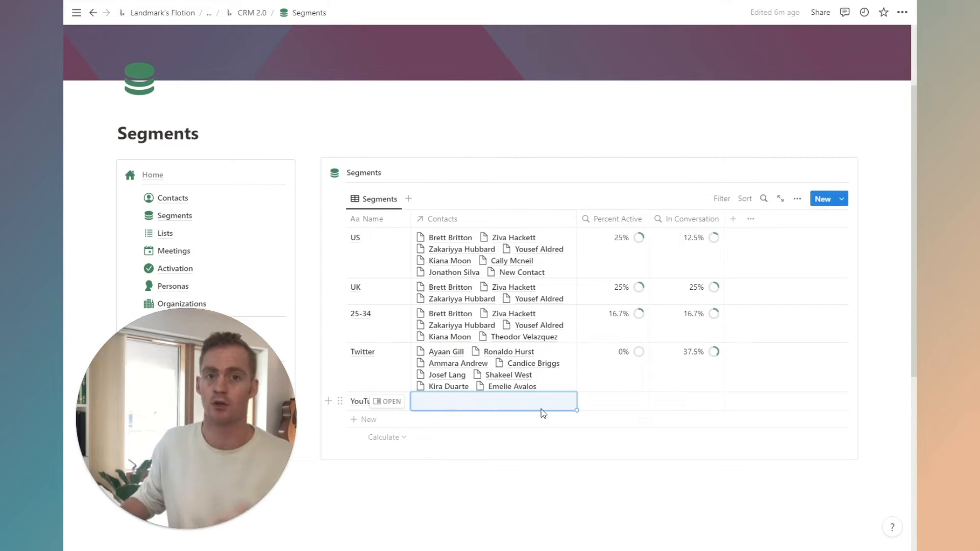
pyautogui.click(494, 402)
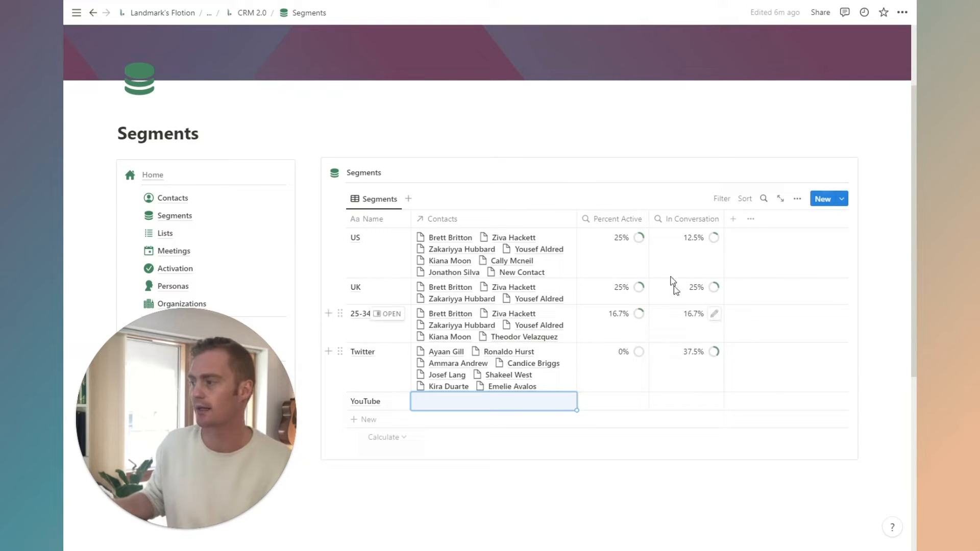
pyautogui.click(494, 401)
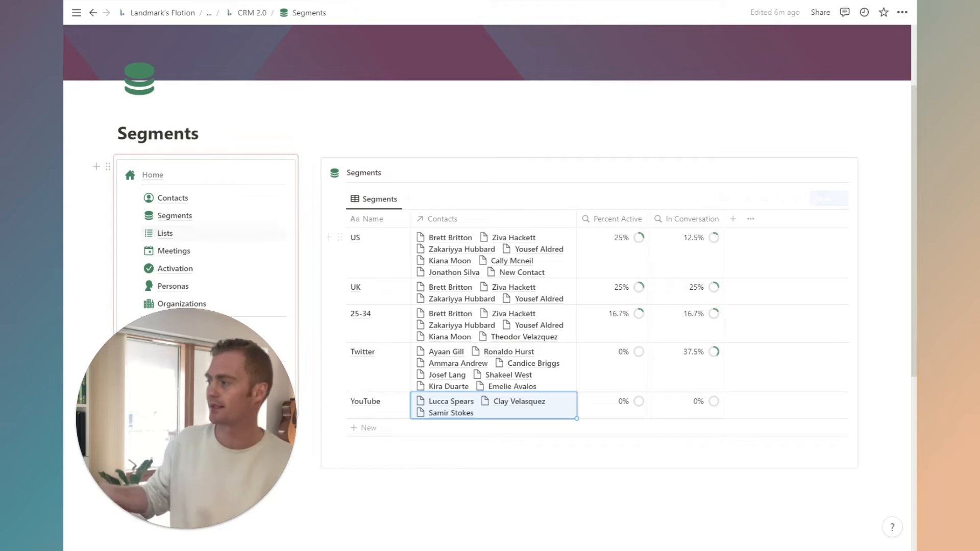
pyautogui.click(173, 197)
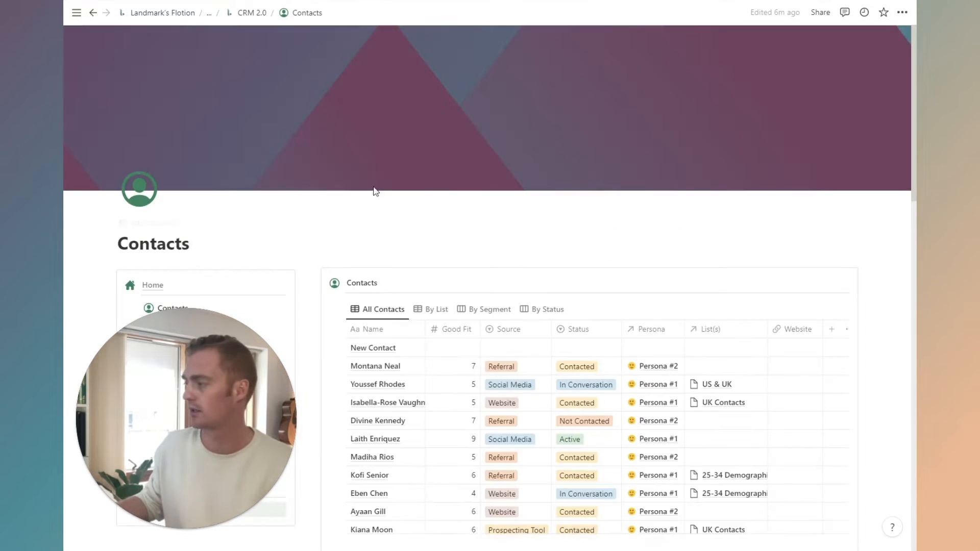
# Review the Segments page, then return to the Contacts page to edit New Contact's status.
pyautogui.scroll(-3)
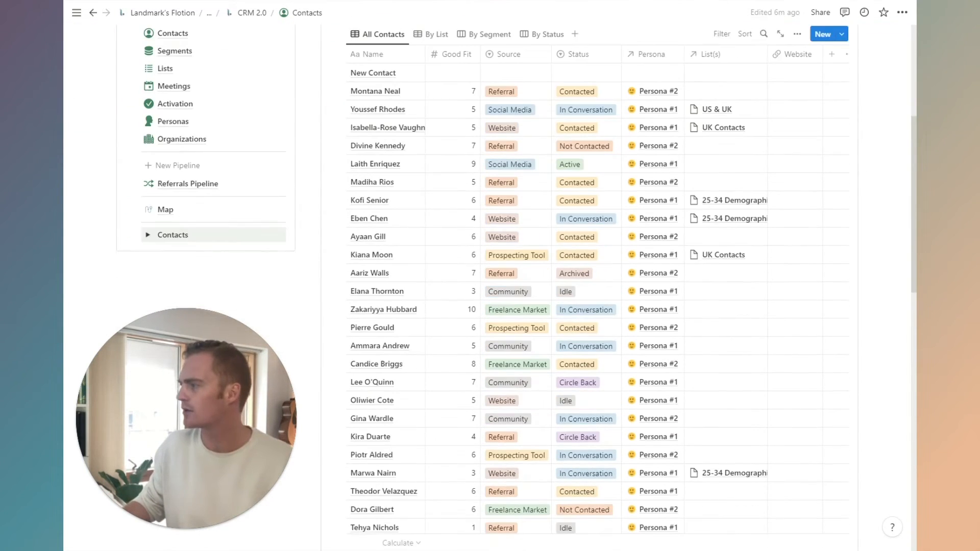
pyautogui.click(174, 51)
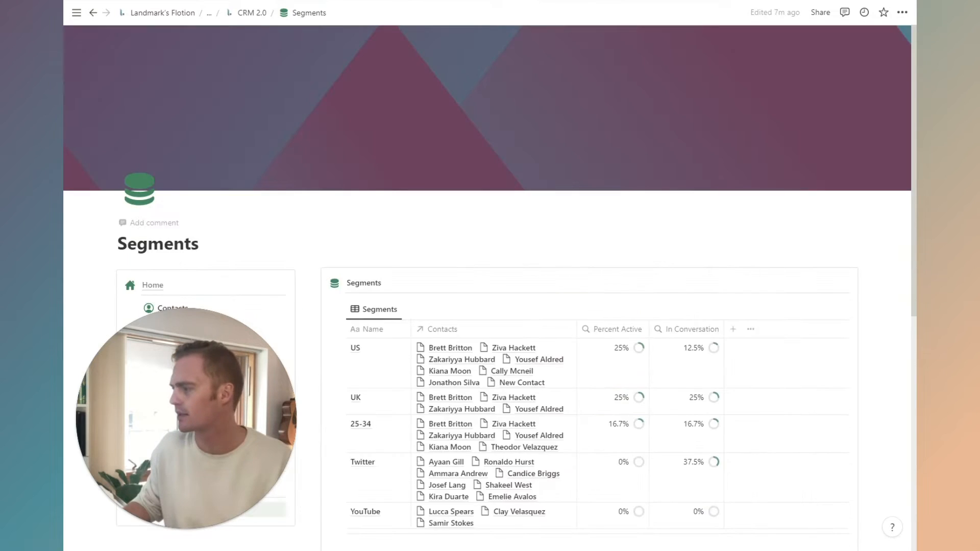
pyautogui.scroll(-3)
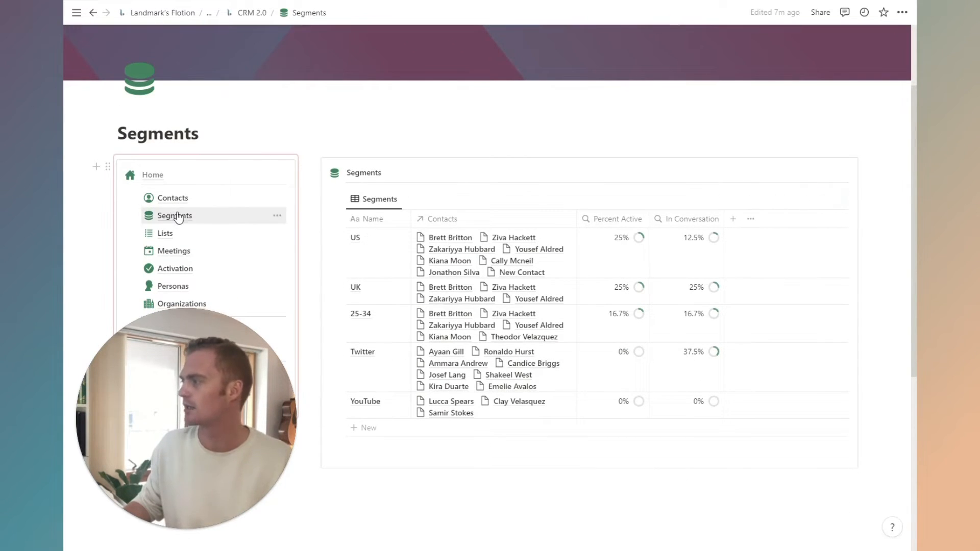
pyautogui.click(172, 197)
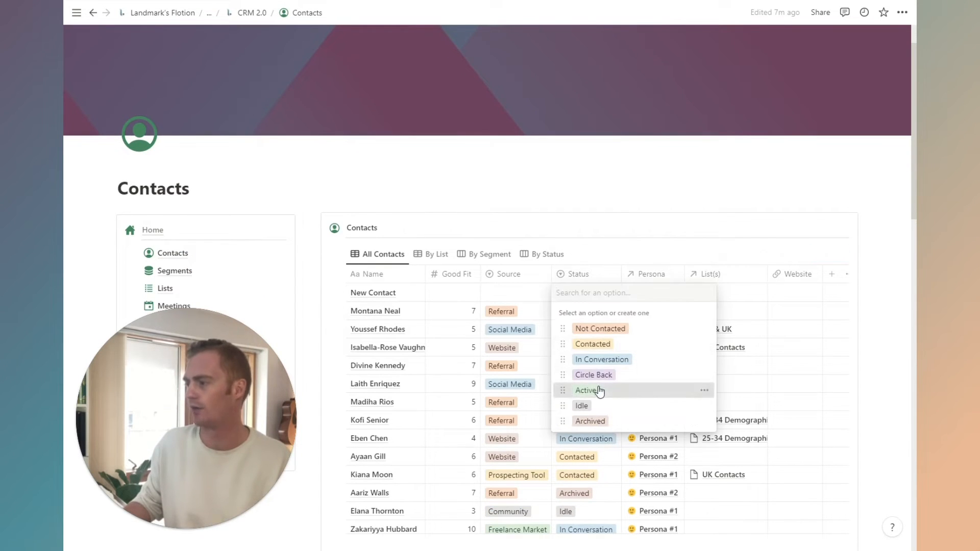
pyautogui.click(587, 390)
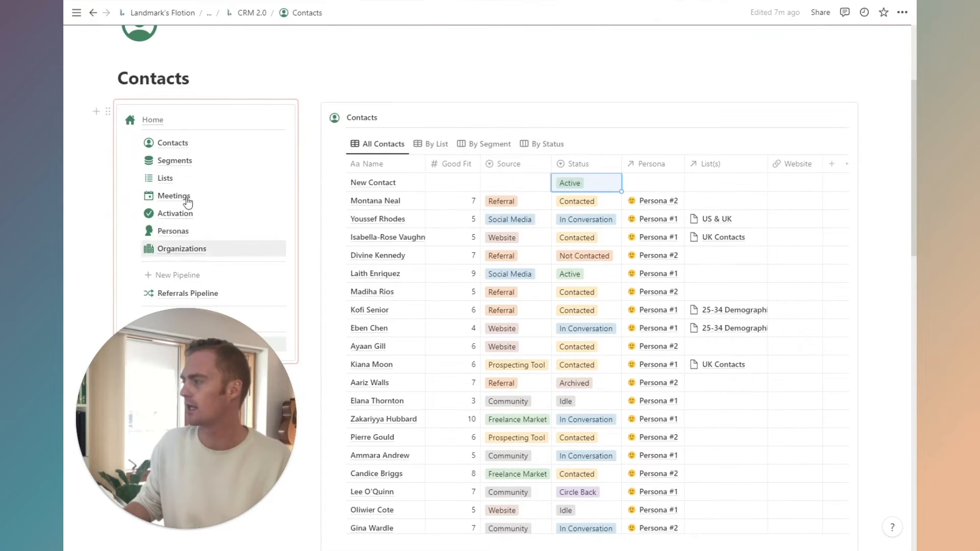
pyautogui.click(174, 161)
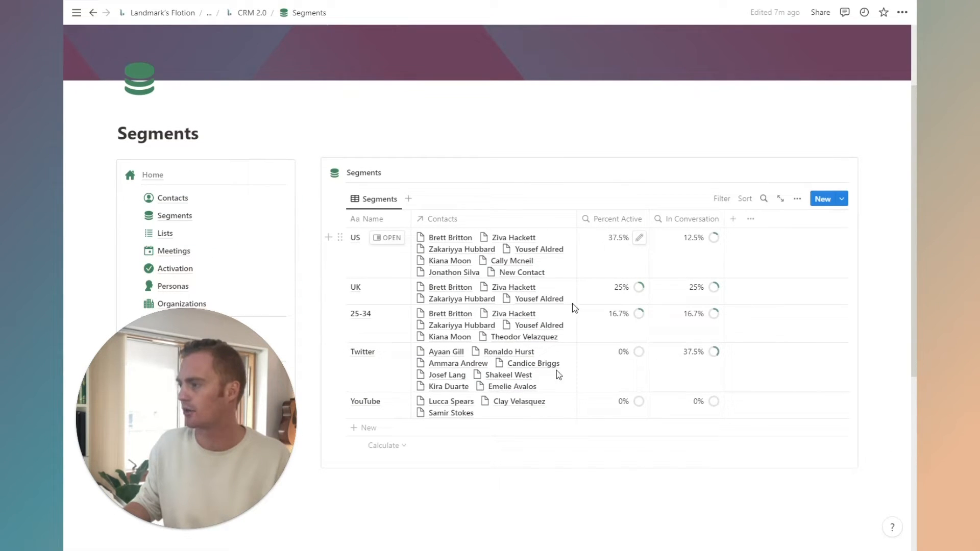
pyautogui.click(474, 407)
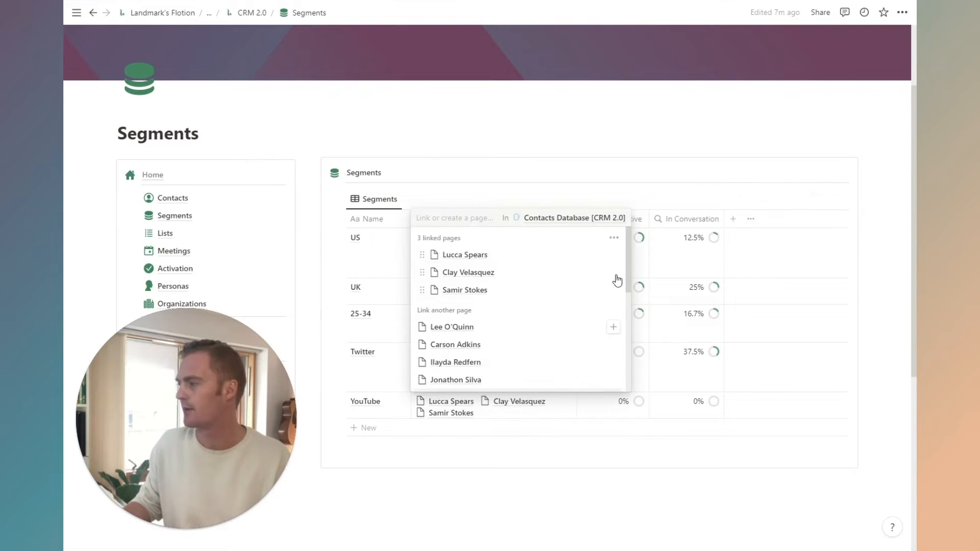
pyautogui.click(614, 288)
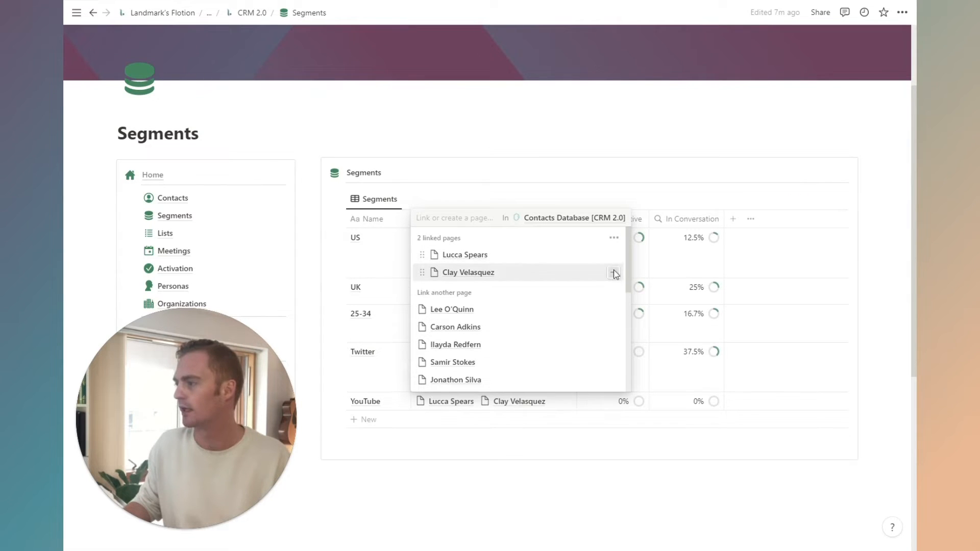
pyautogui.click(613, 272)
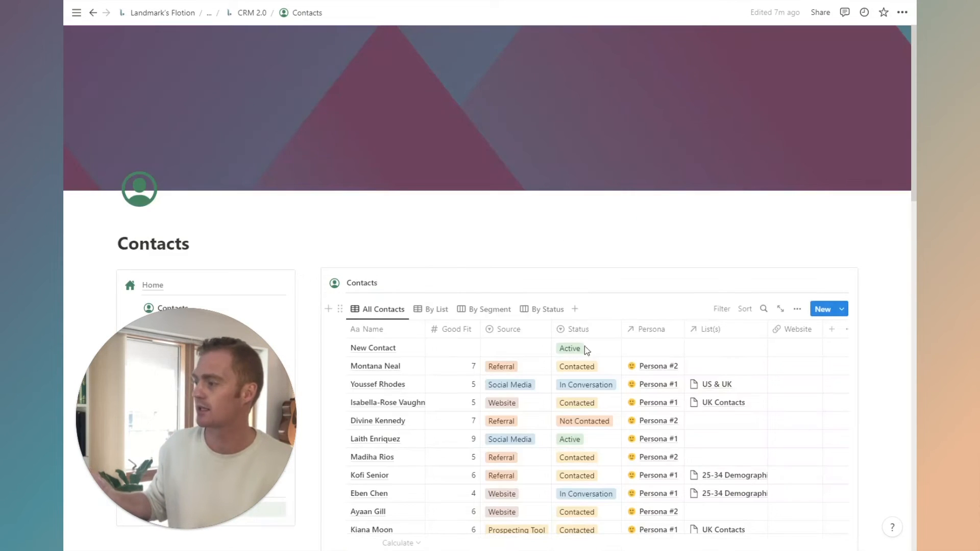
pyautogui.click(585, 348)
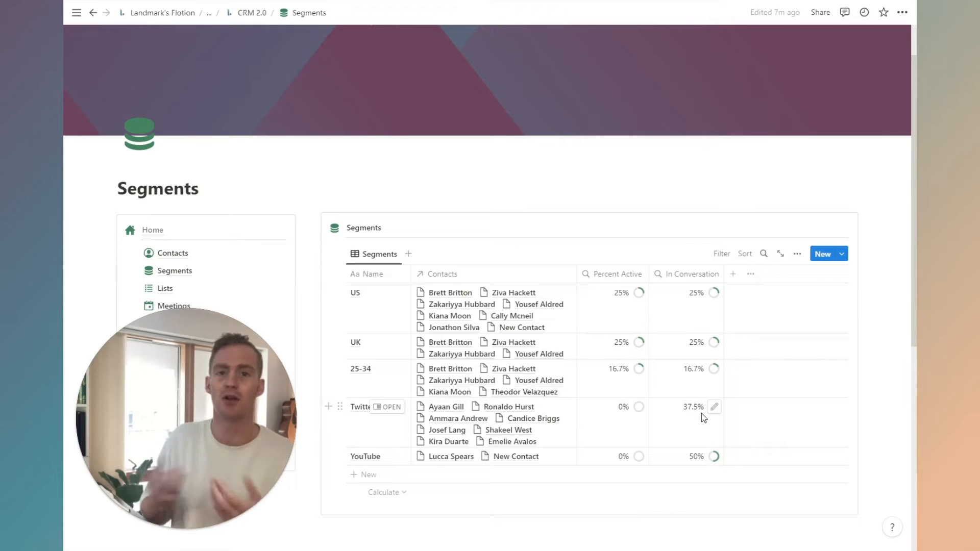
pyautogui.scroll(-3)
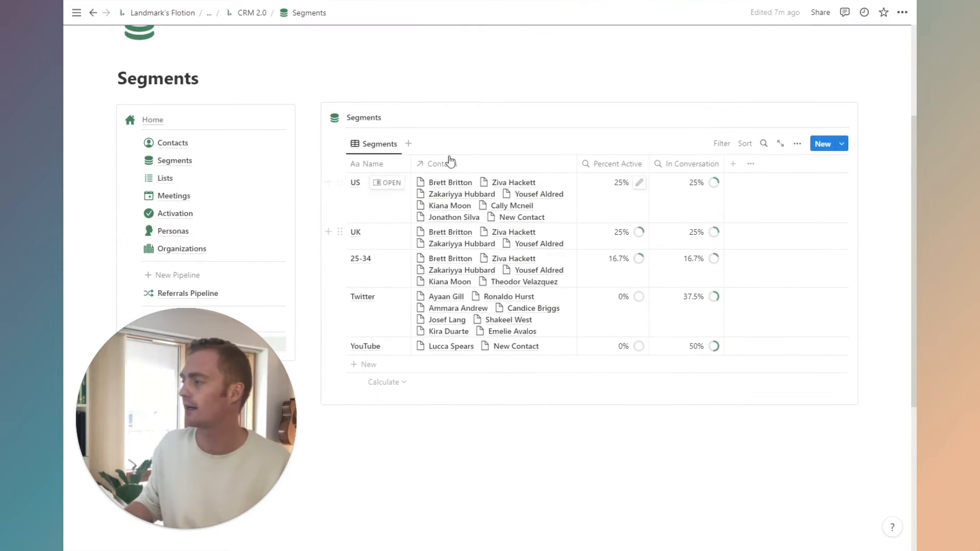
pyautogui.scroll(-3)
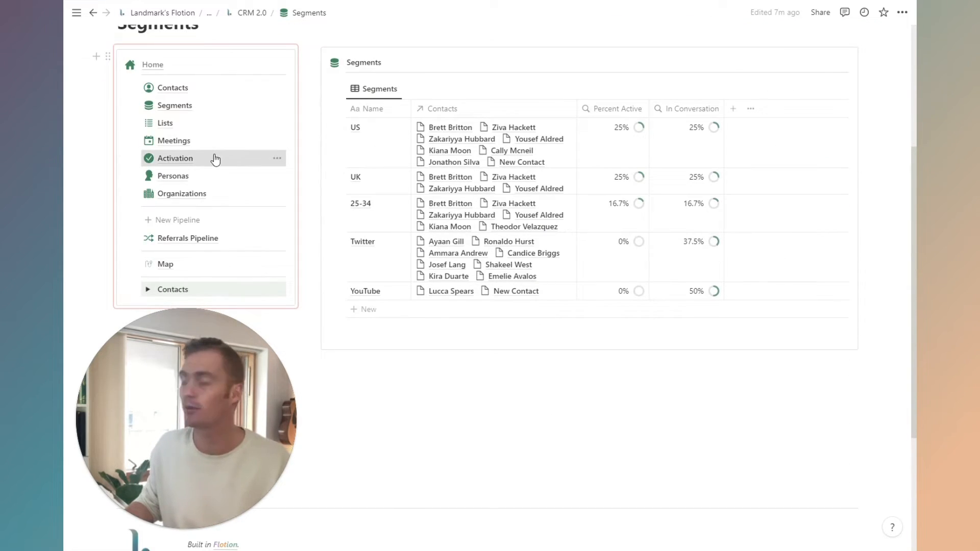
pyautogui.click(174, 157)
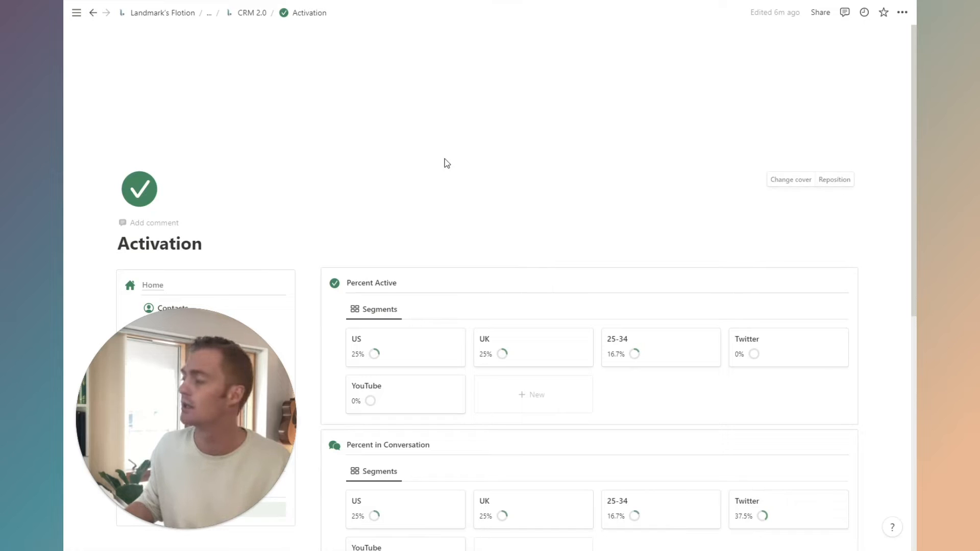
pyautogui.scroll(-3)
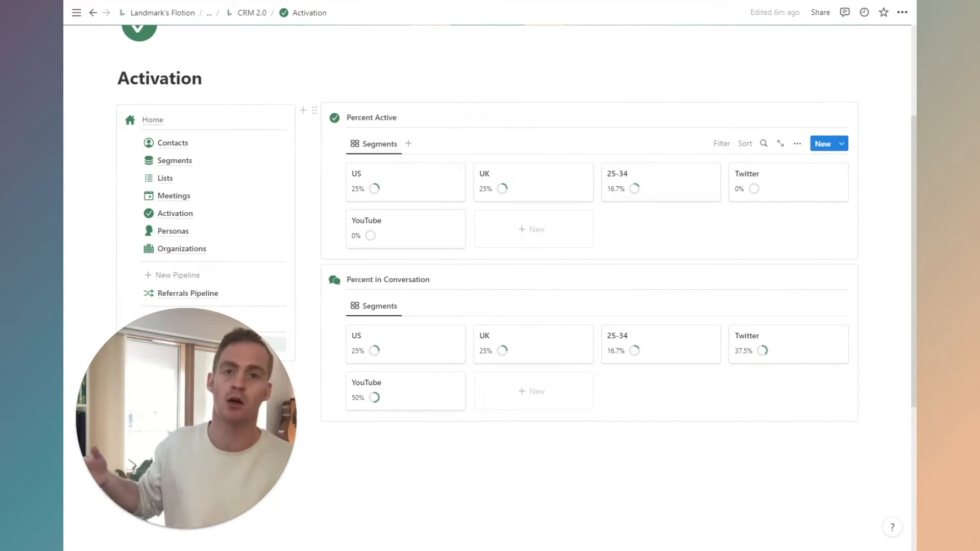
pyautogui.scroll(-3)
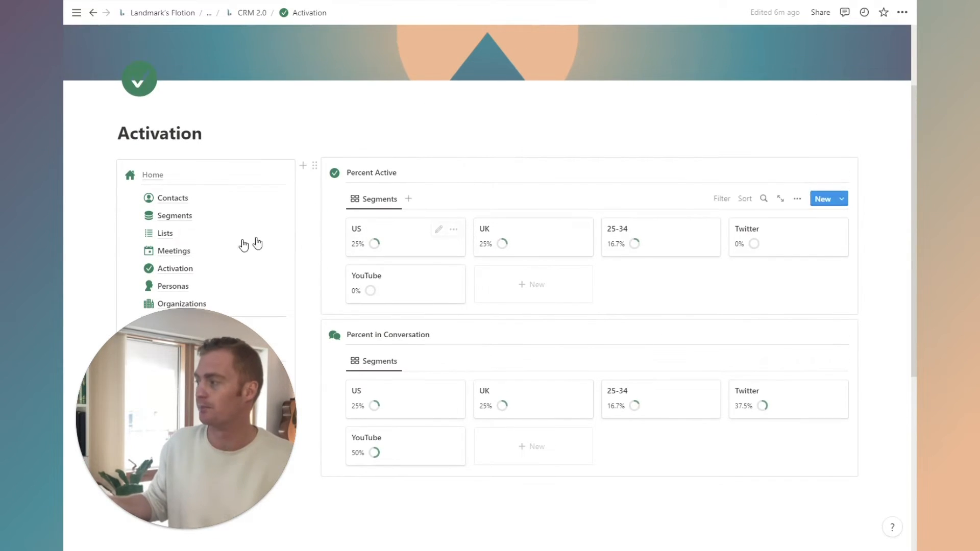
pyautogui.click(175, 216)
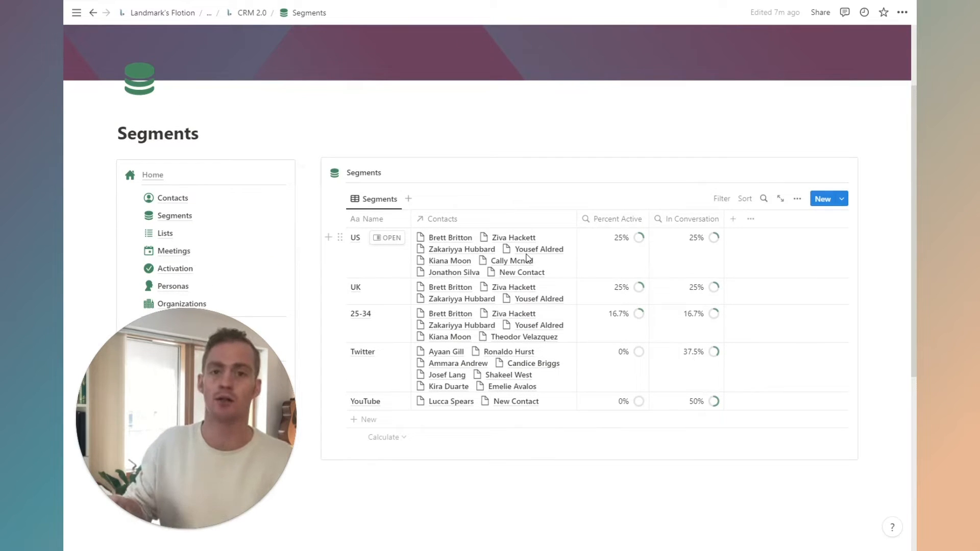
pyautogui.scroll(-3)
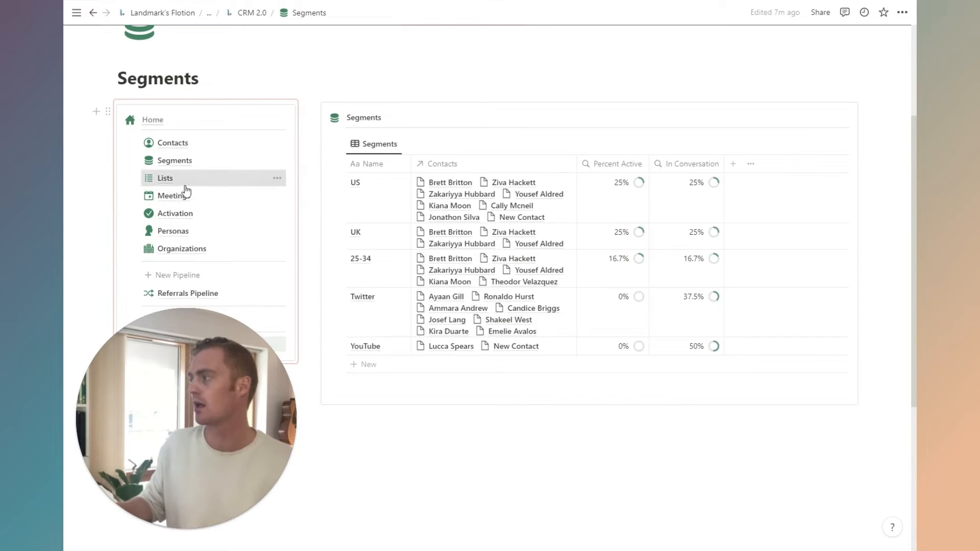
# On the Lists page, create a new list titled 'UK + US + YouTube' and start choosing its segments.
pyautogui.click(165, 177)
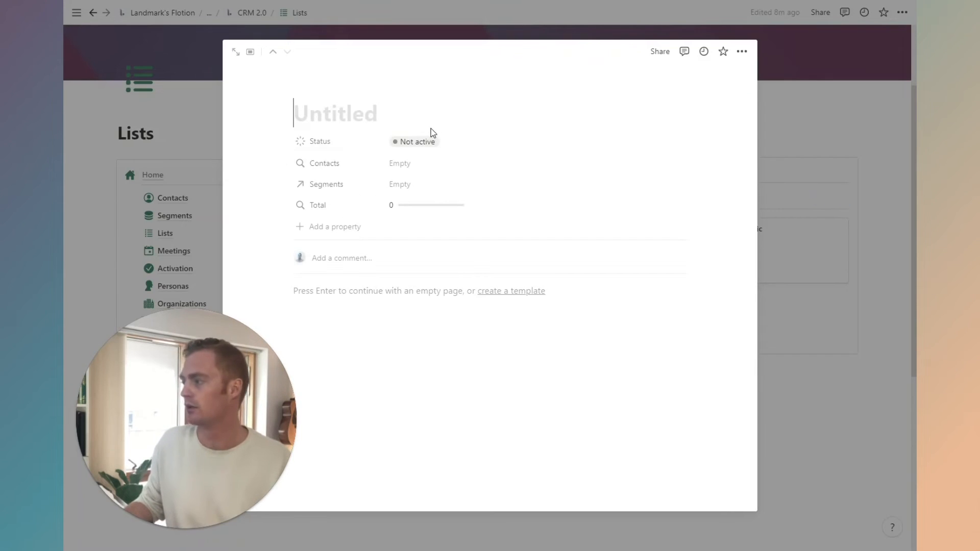
pyautogui.write('UK + US')
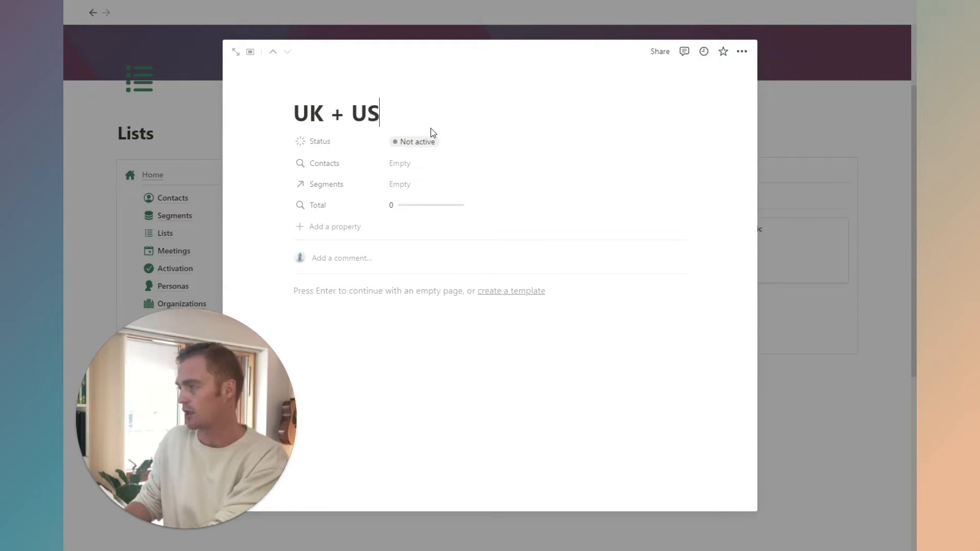
pyautogui.write('+ Y')
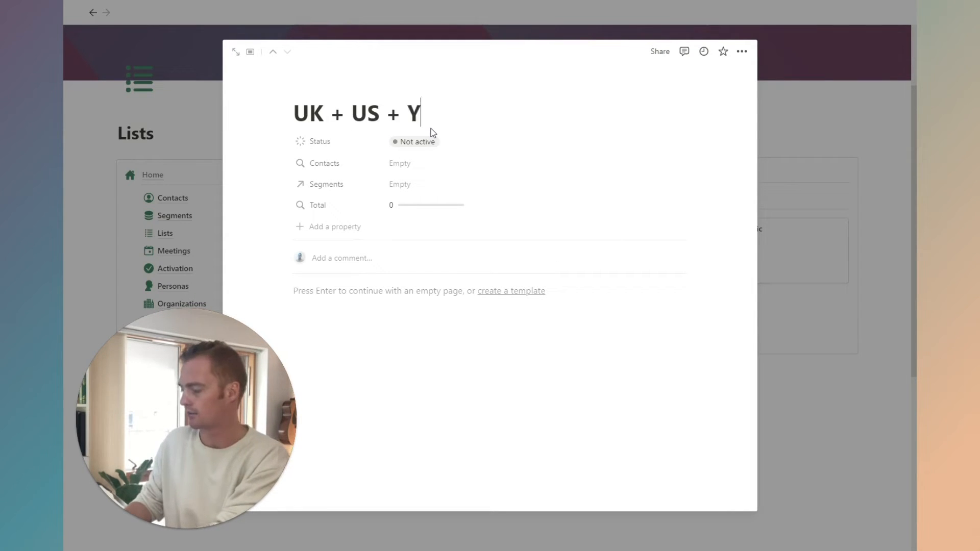
pyautogui.write('ouTube')
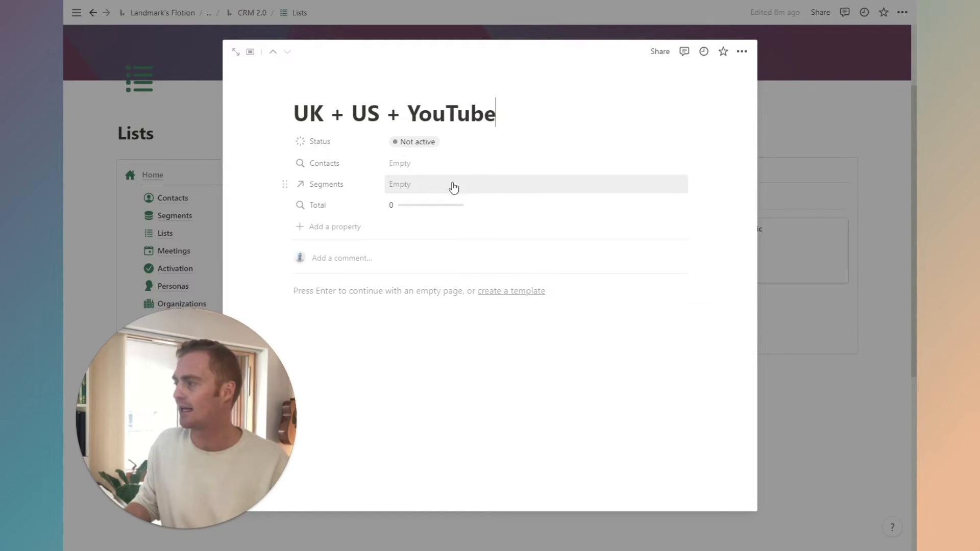
pyautogui.moveTo(446, 190)
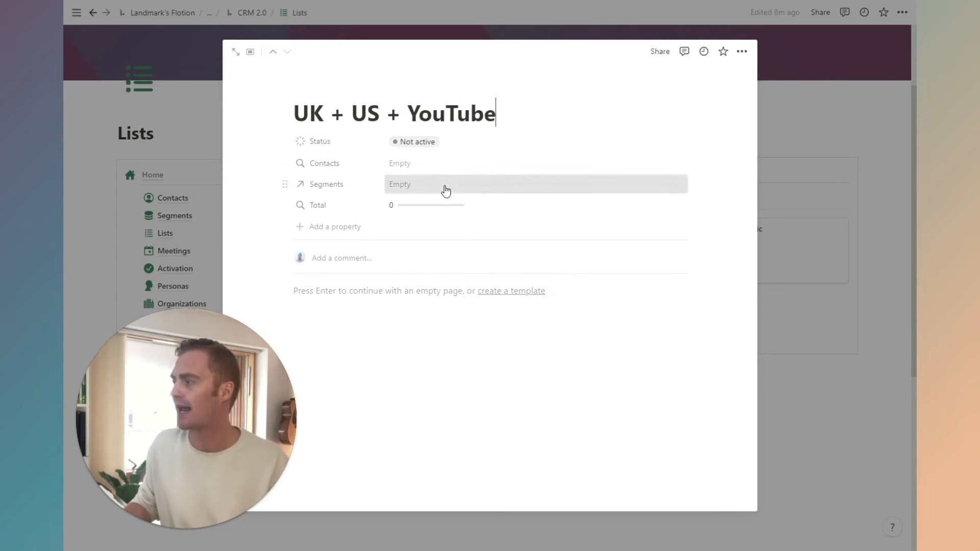
pyautogui.click(446, 184)
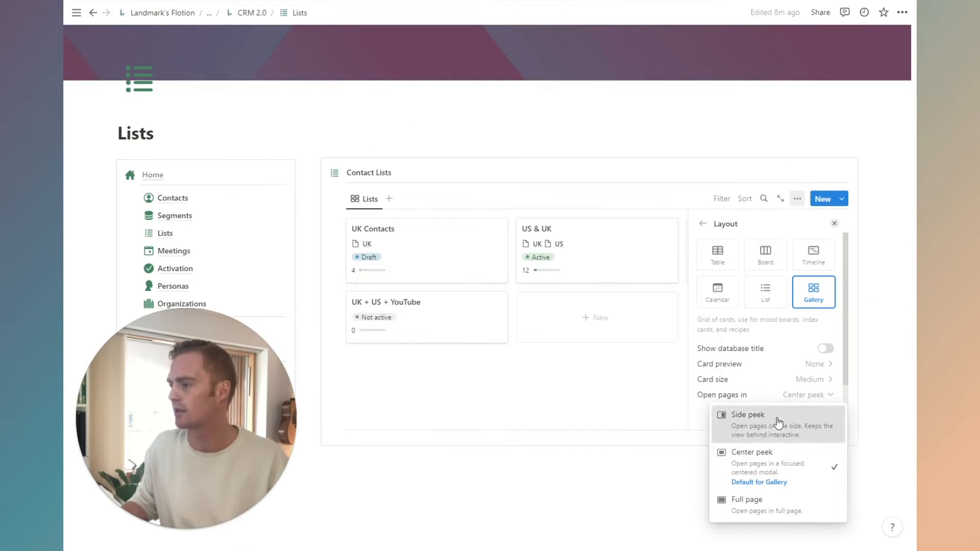
# Set the Contact Lists gallery to open pages in Side peek and close the layout settings.
pyautogui.click(747, 414)
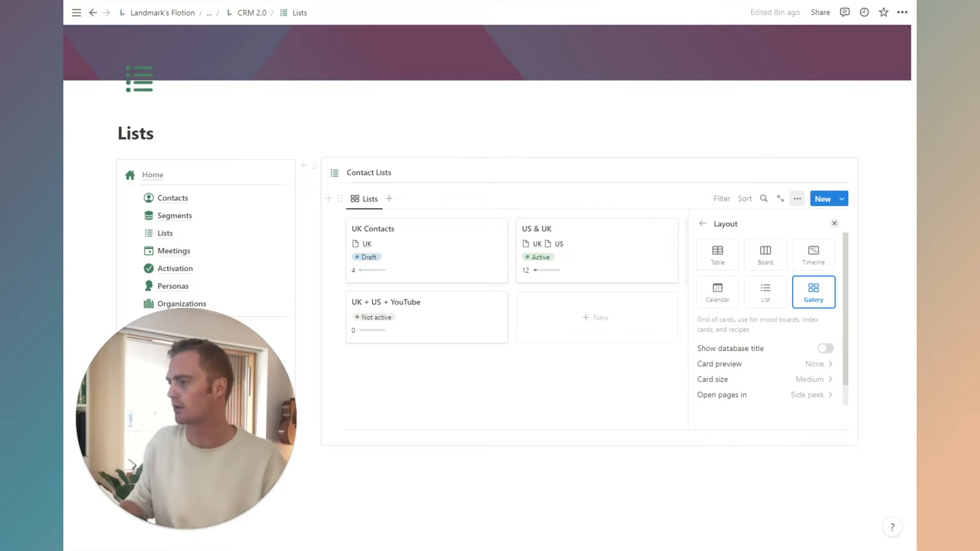
pyautogui.click(834, 223)
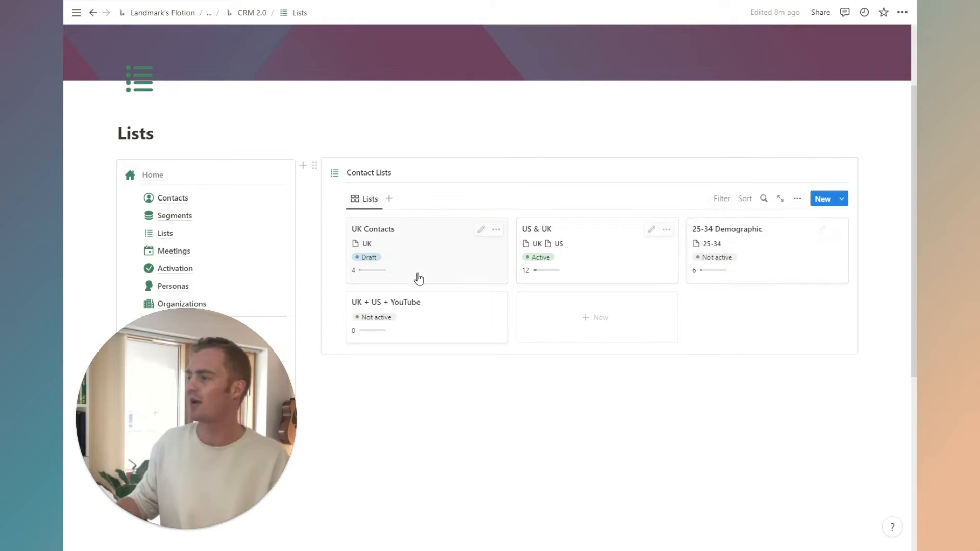
pyautogui.click(372, 229)
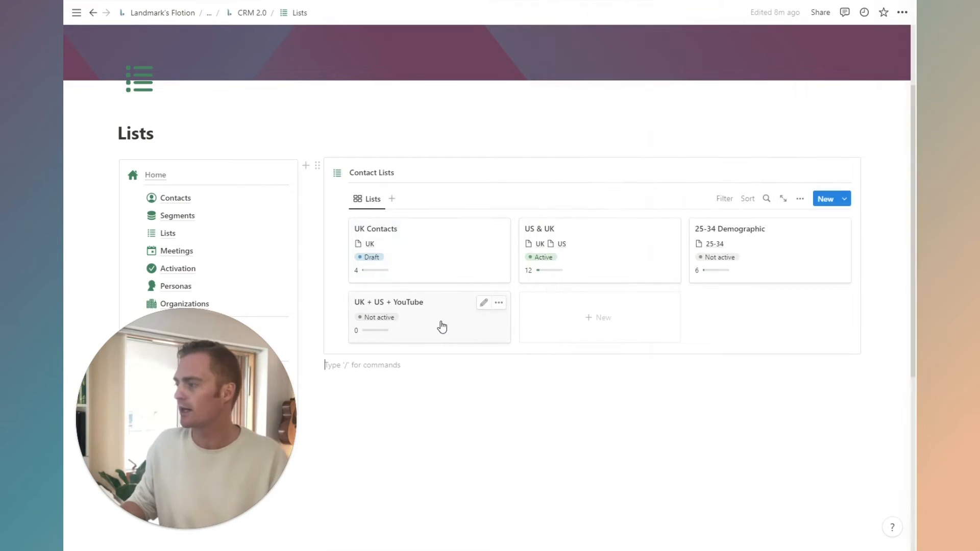
# Add the YouTube segment to the UK + US + YouTube list, then go to Meetings.
pyautogui.click(388, 302)
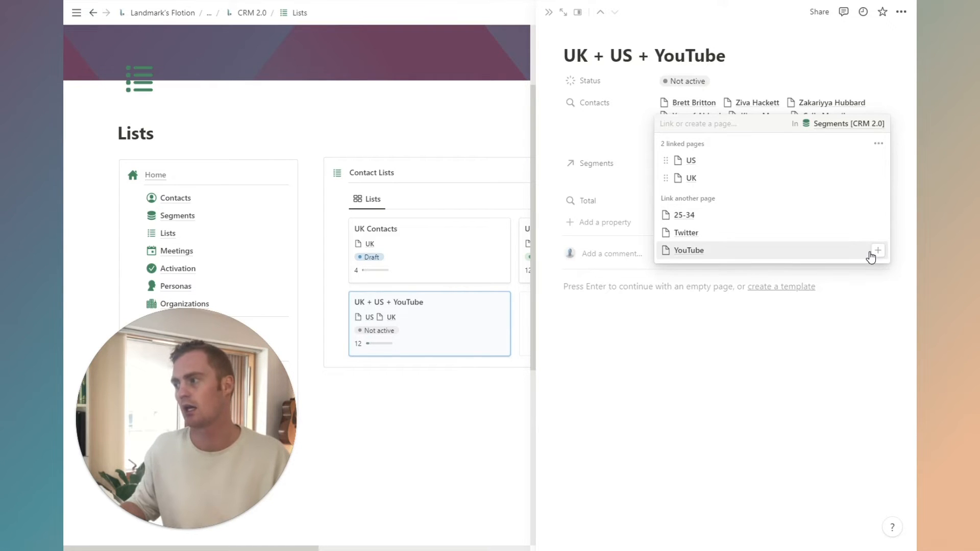
pyautogui.click(687, 250)
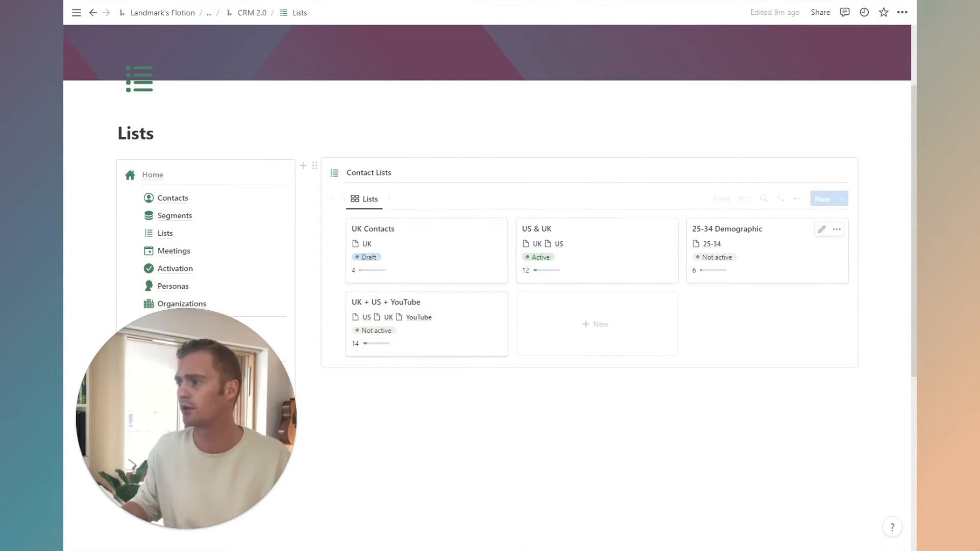
pyautogui.moveTo(262, 273)
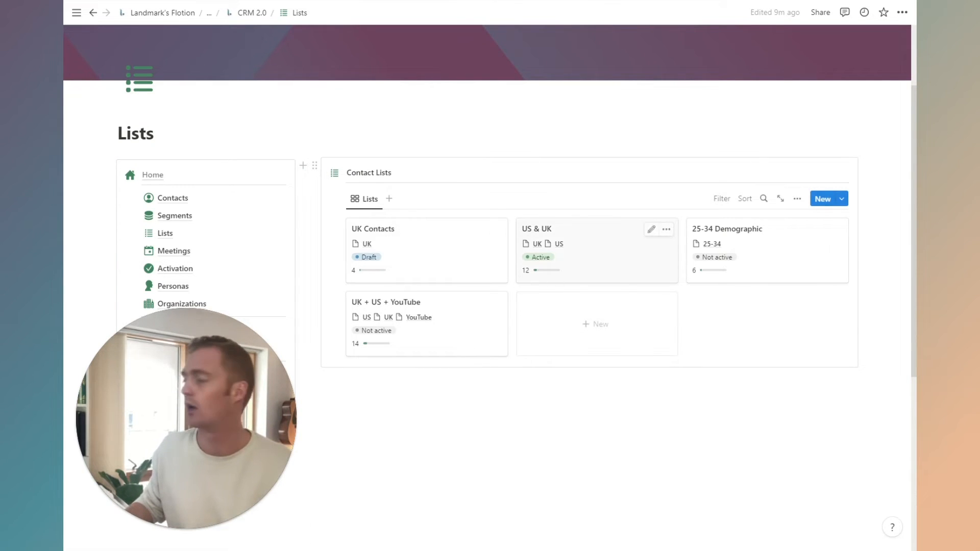
pyautogui.click(173, 251)
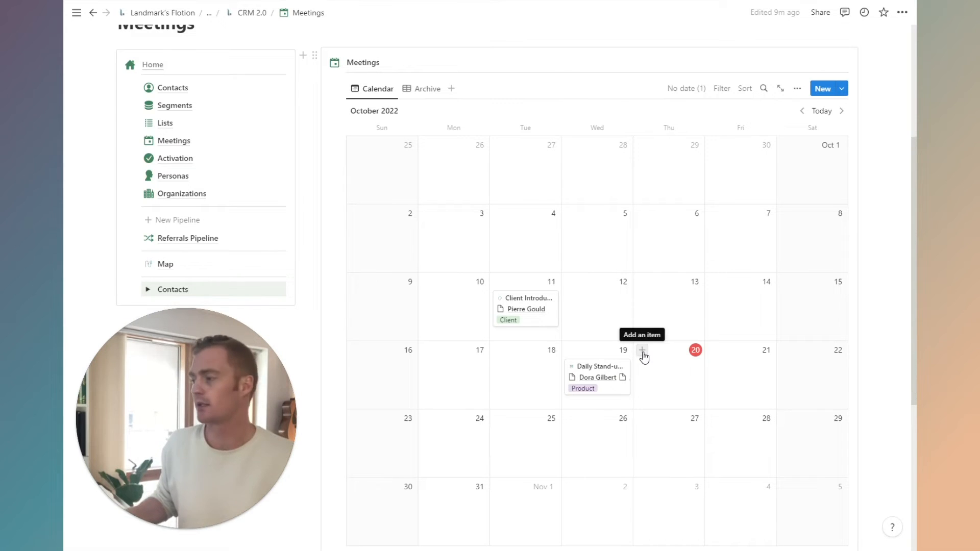
pyautogui.click(642, 350)
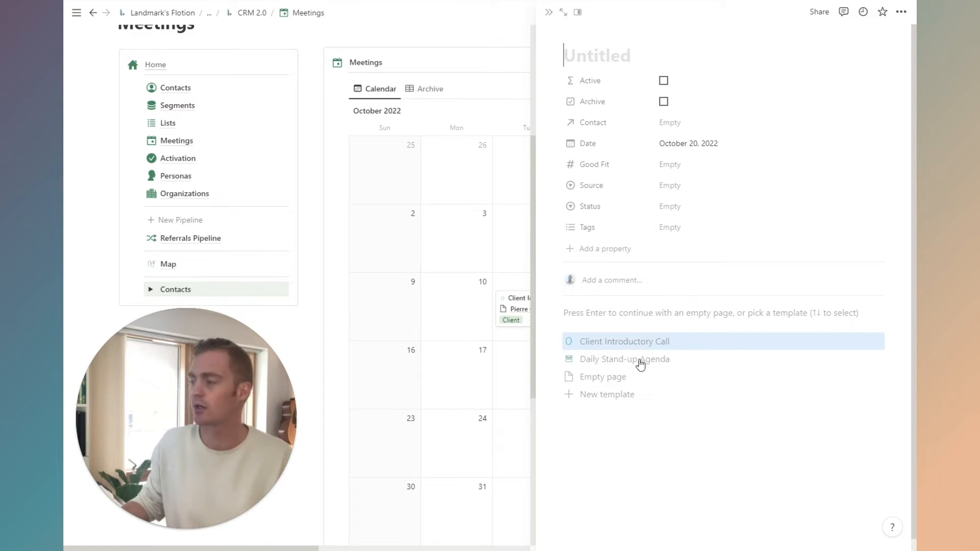
pyautogui.moveTo(606, 394)
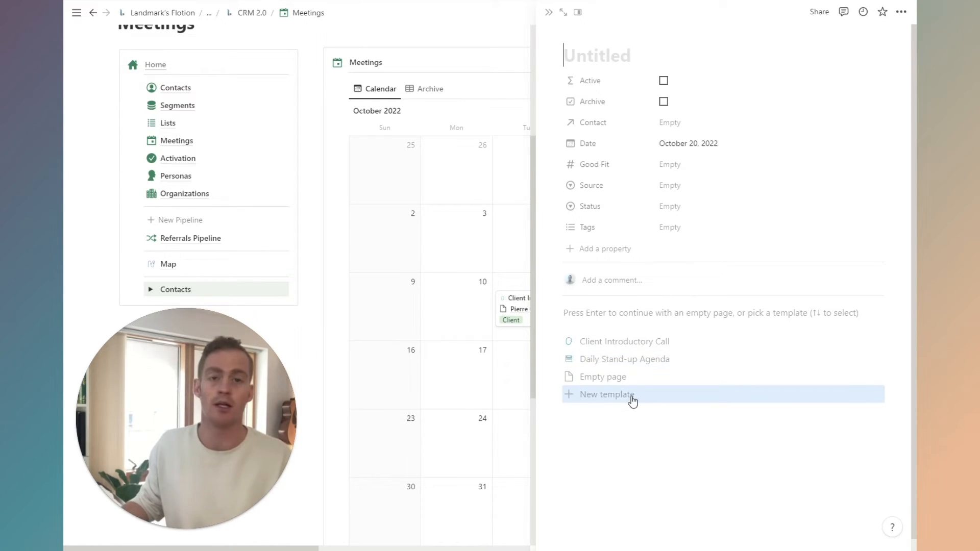
pyautogui.click(623, 341)
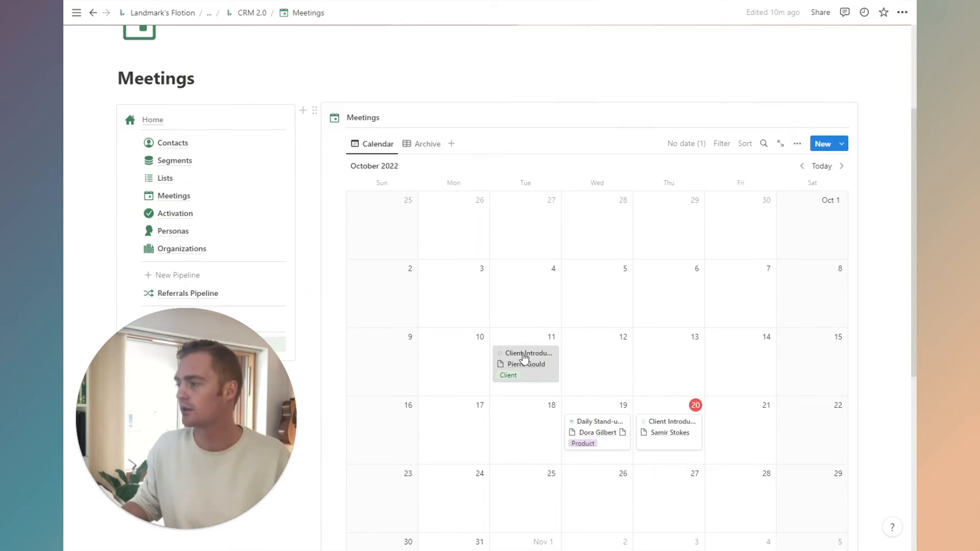
pyautogui.click(529, 353)
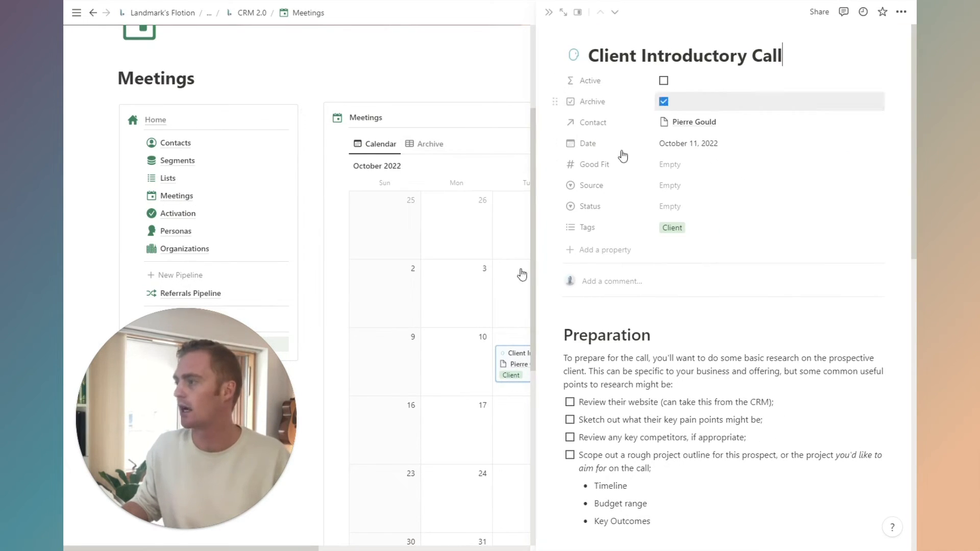
pyautogui.click(429, 143)
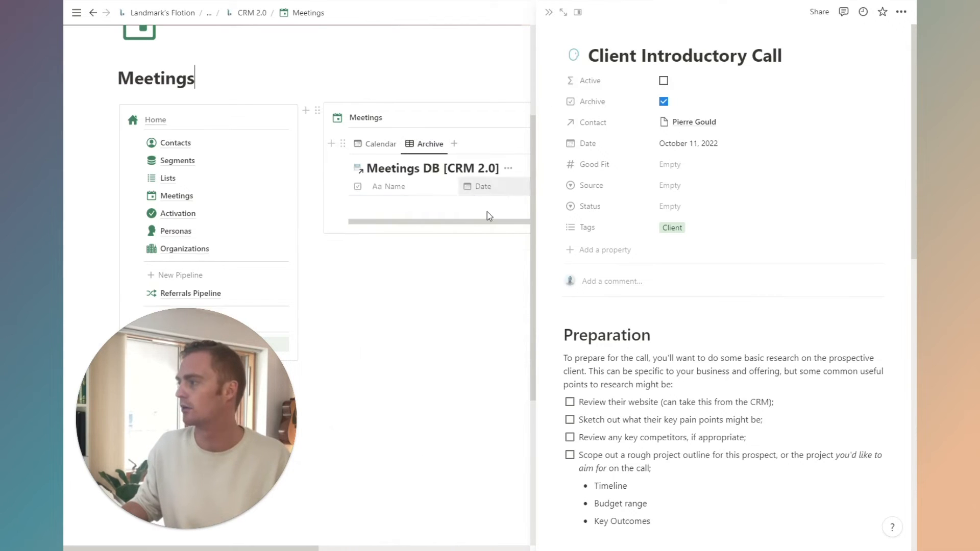
pyautogui.click(380, 144)
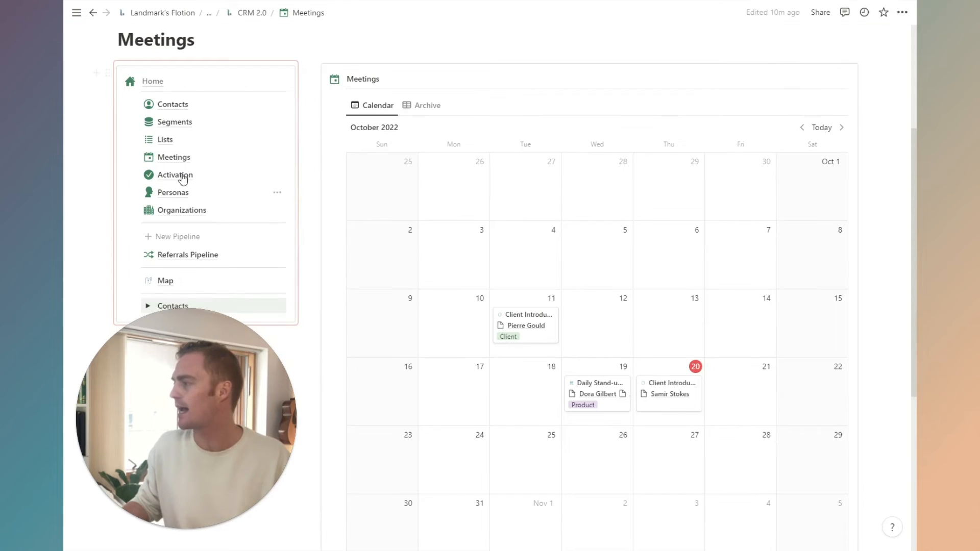
# Review Persona #1's linked contacts and Psychographics table in the Personas gallery.
pyautogui.click(174, 192)
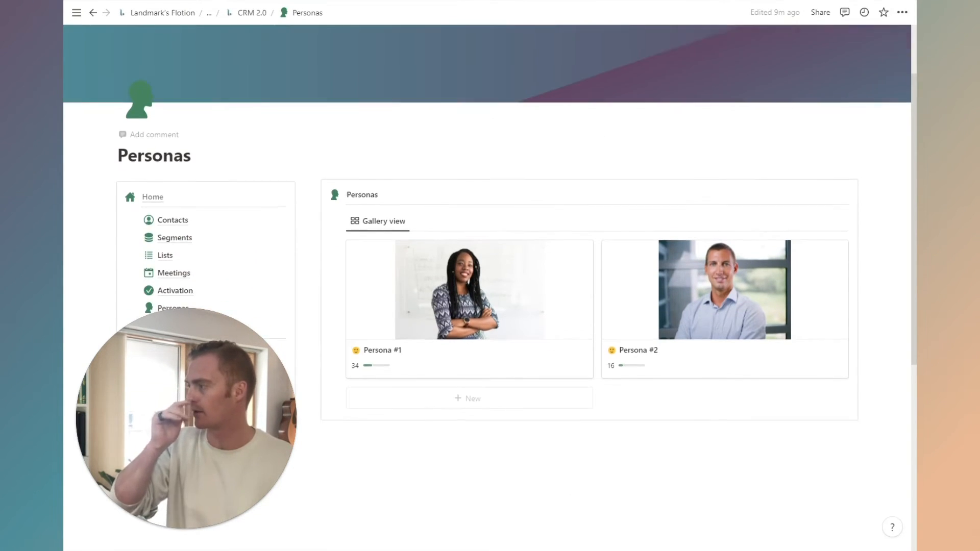
pyautogui.scroll(-3)
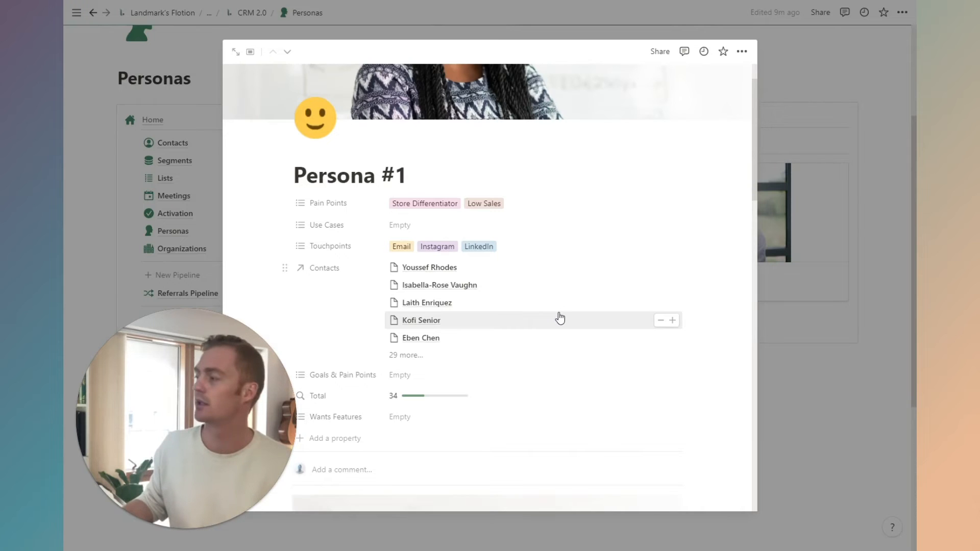
pyautogui.scroll(-3)
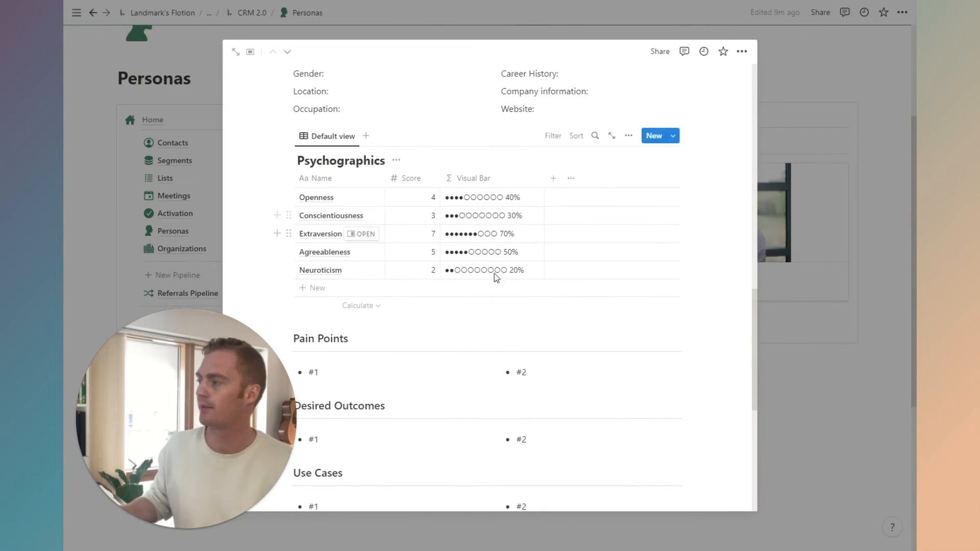
pyautogui.scroll(-3)
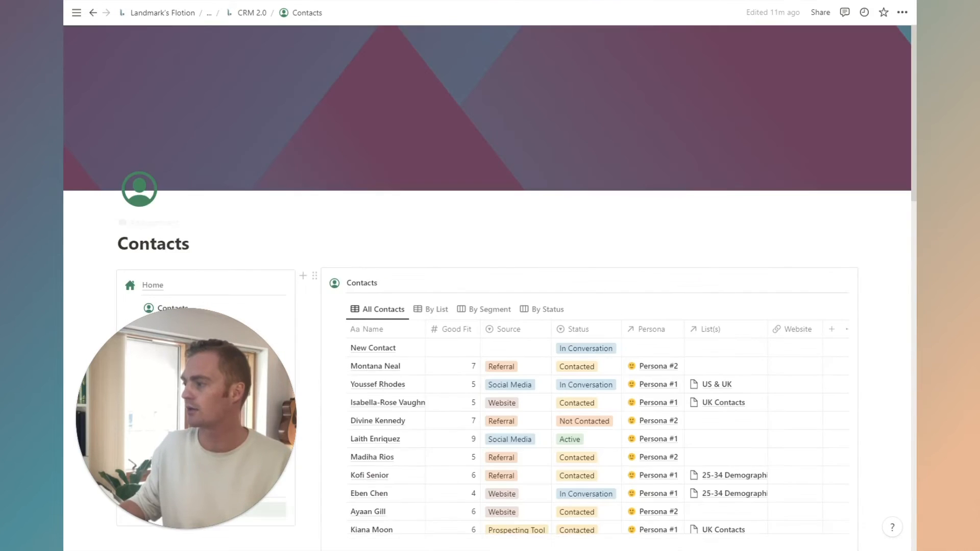
# Set New Contact's Persona to Persona #2, then go to Organizations.
pyautogui.scroll(-3)
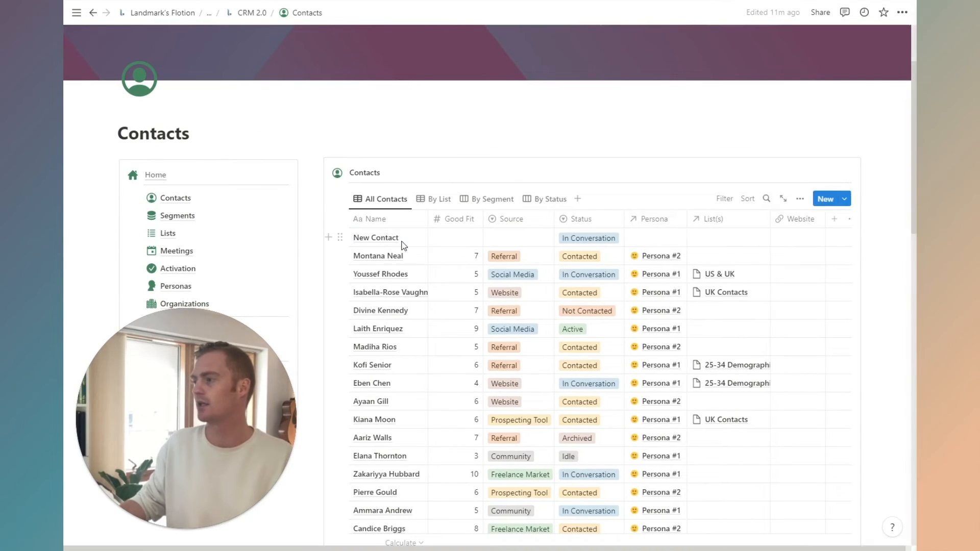
pyautogui.click(376, 238)
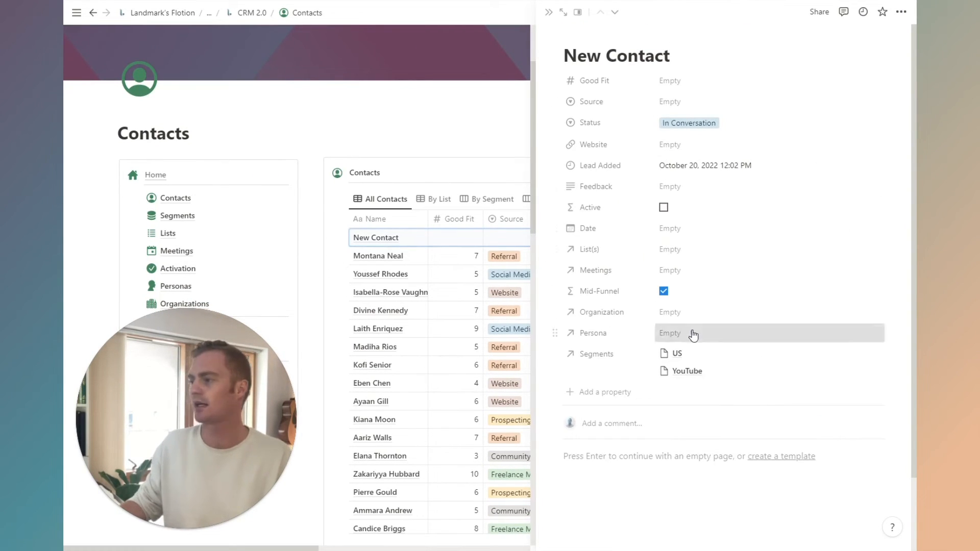
pyautogui.click(692, 333)
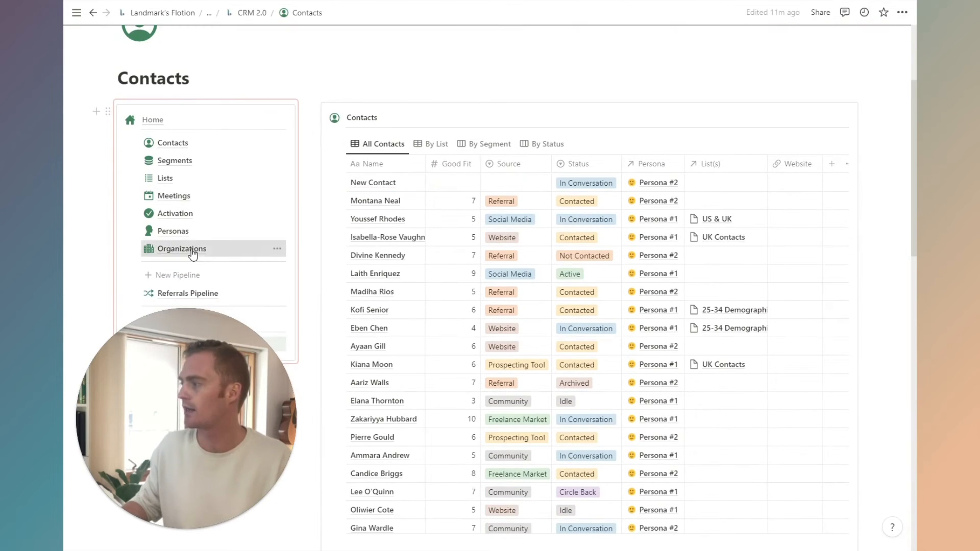
pyautogui.click(182, 248)
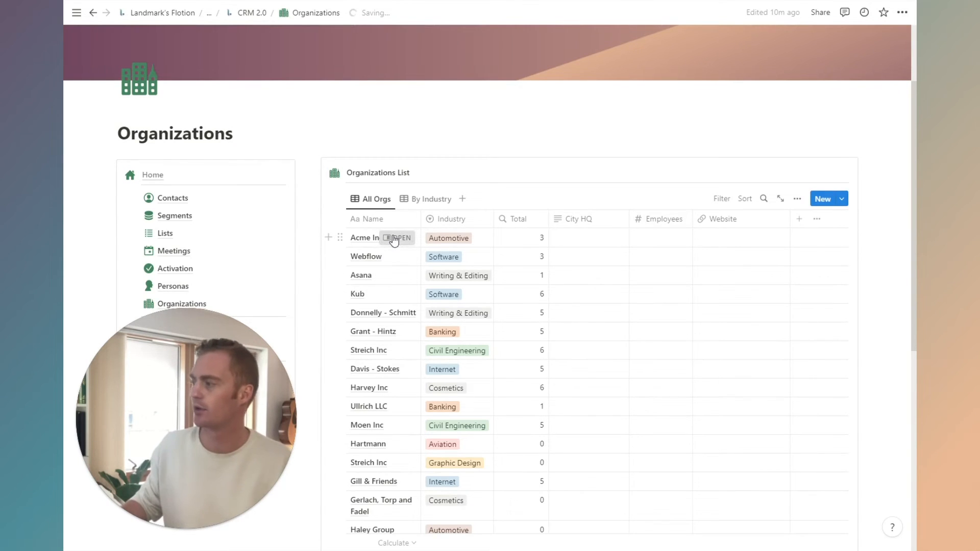
pyautogui.click(403, 238)
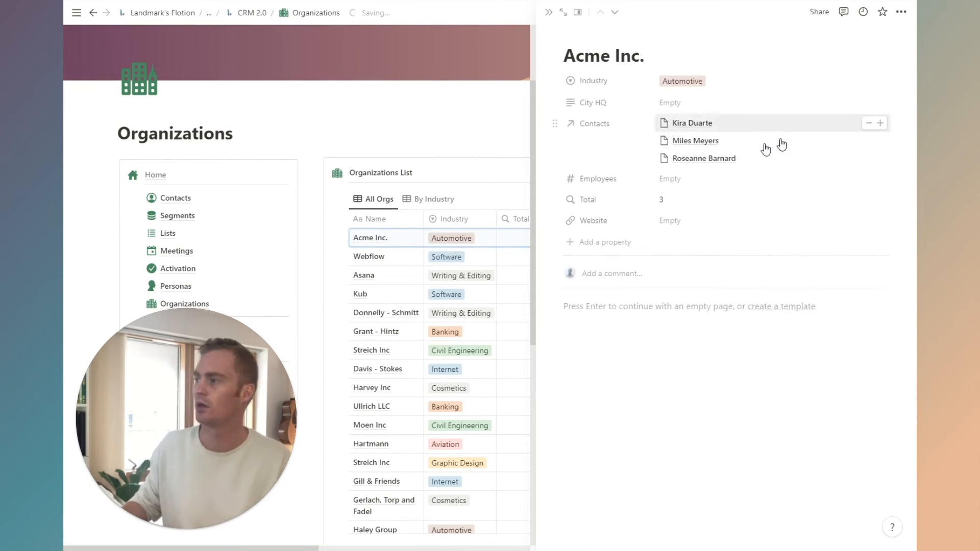
pyautogui.moveTo(881, 158)
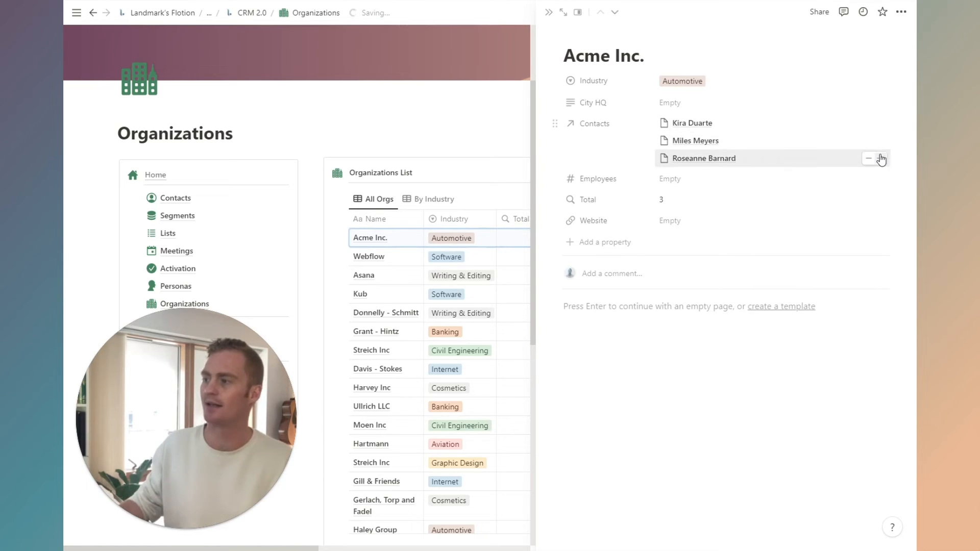
pyautogui.click(880, 157)
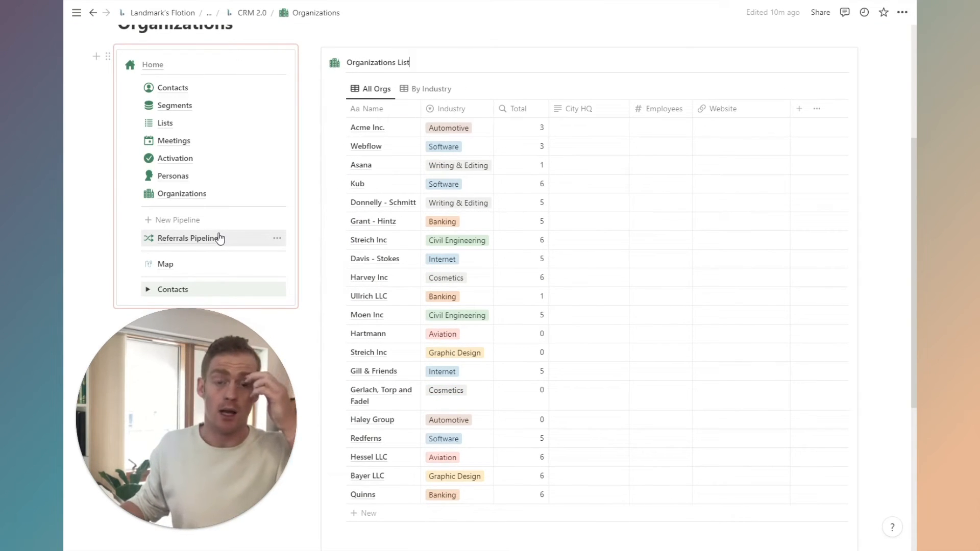
# Filter the Referrals Pipeline board to contacts whose Source is Referral.
pyautogui.click(190, 238)
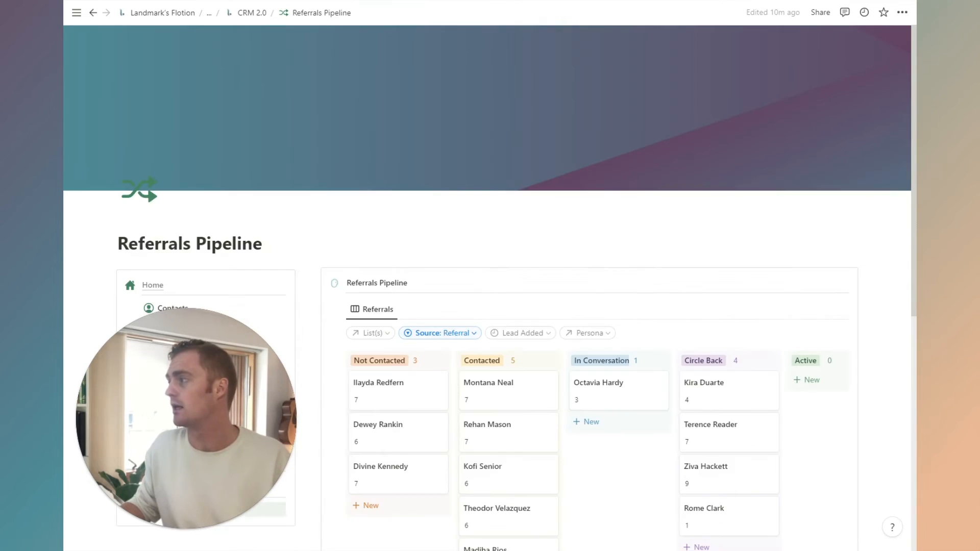
pyautogui.scroll(-3)
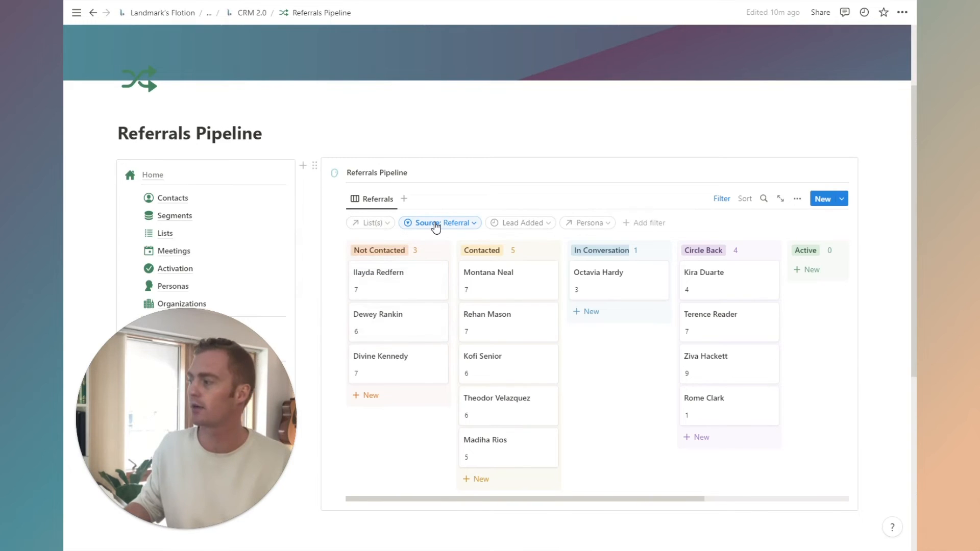
pyautogui.click(439, 222)
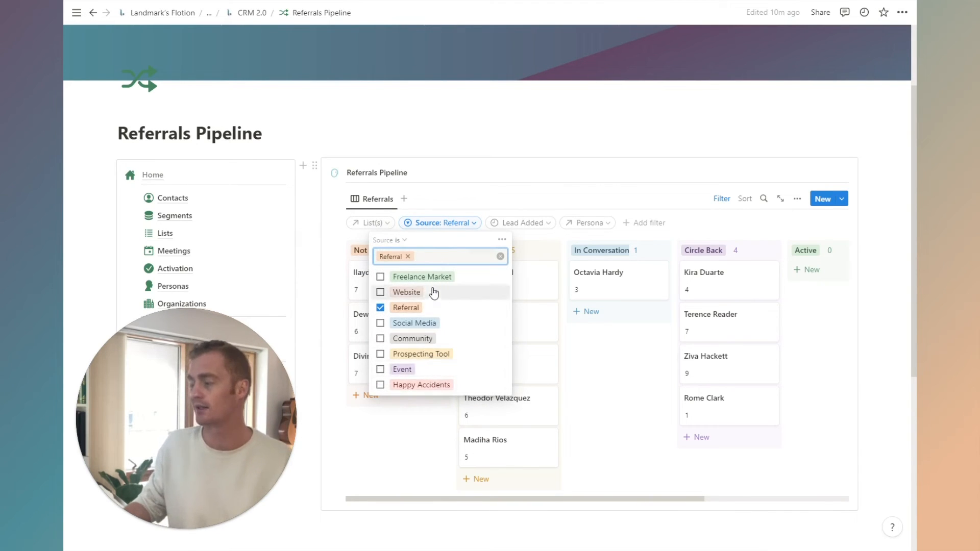
pyautogui.click(439, 223)
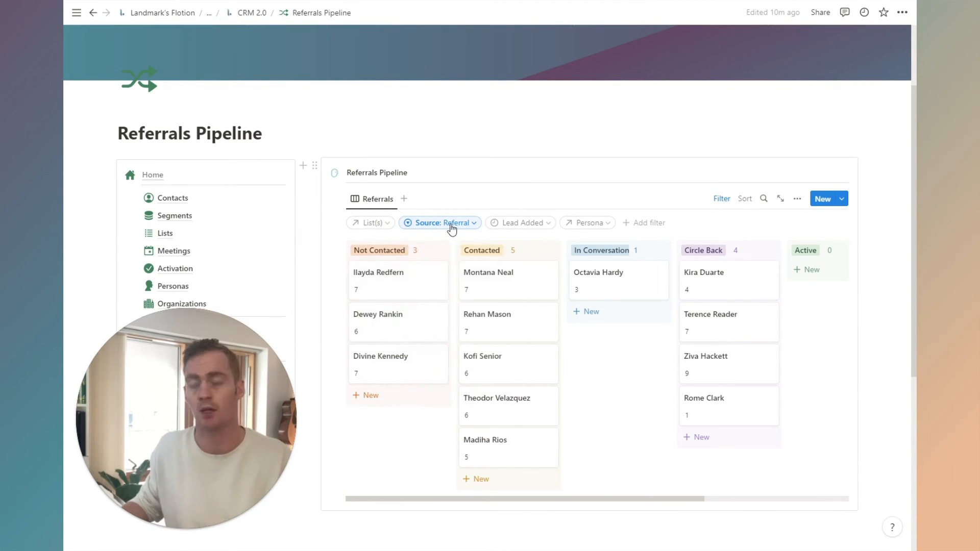
pyautogui.click(520, 222)
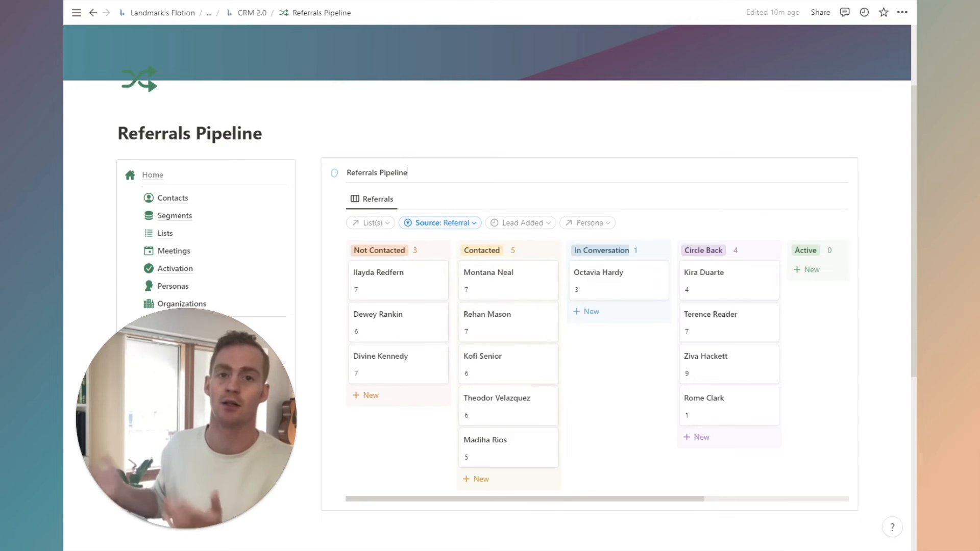
pyautogui.click(588, 223)
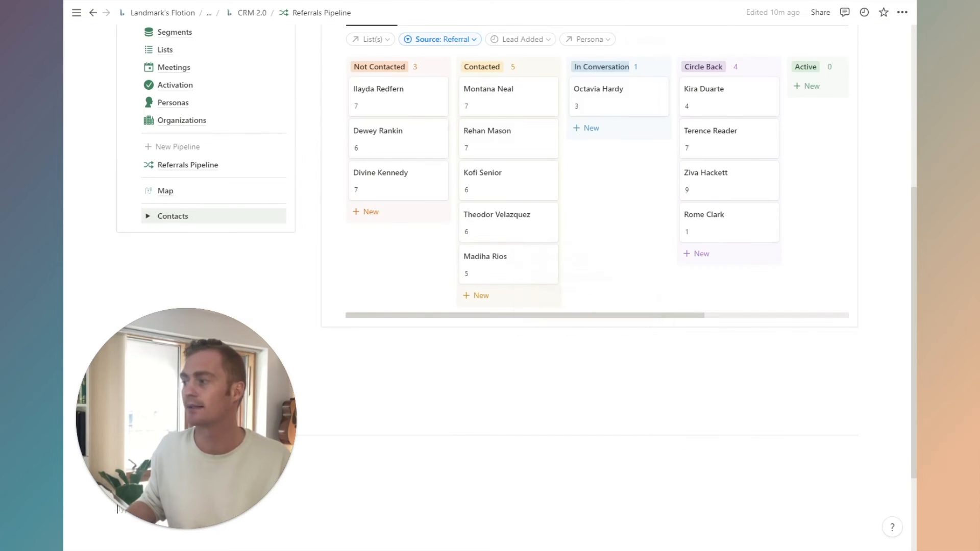
pyautogui.scroll(-3)
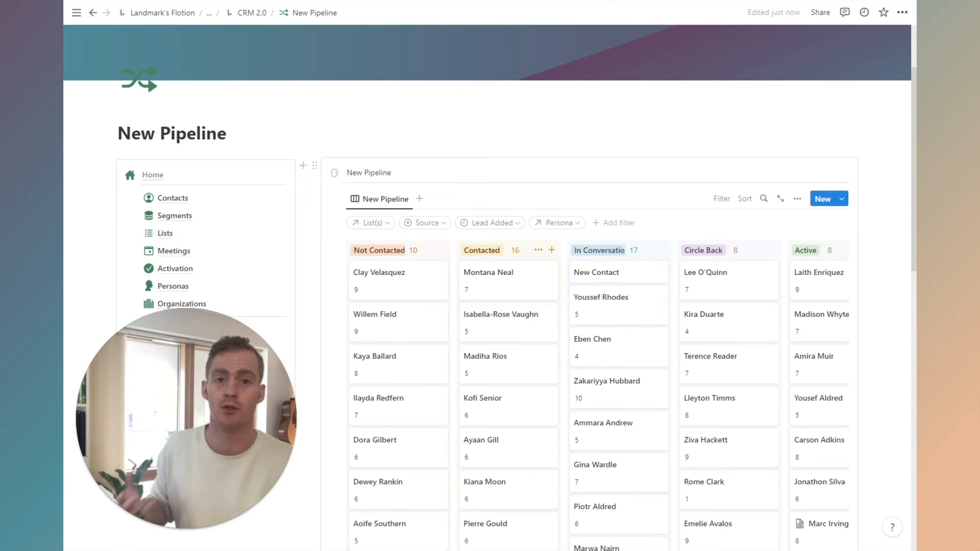
# Rename the New Pipeline page title to 'Referrals Last 30 Days'.
pyautogui.scroll(-3)
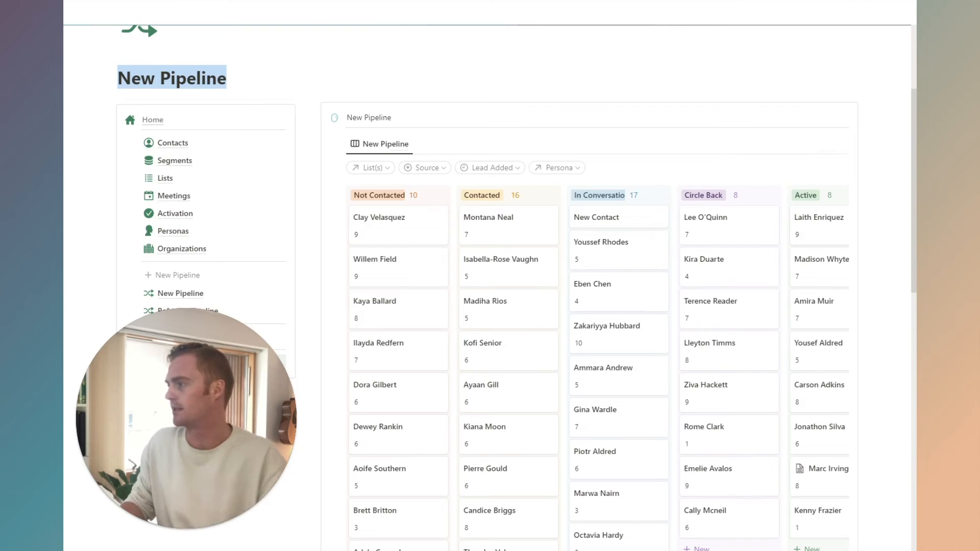
pyautogui.click(424, 168)
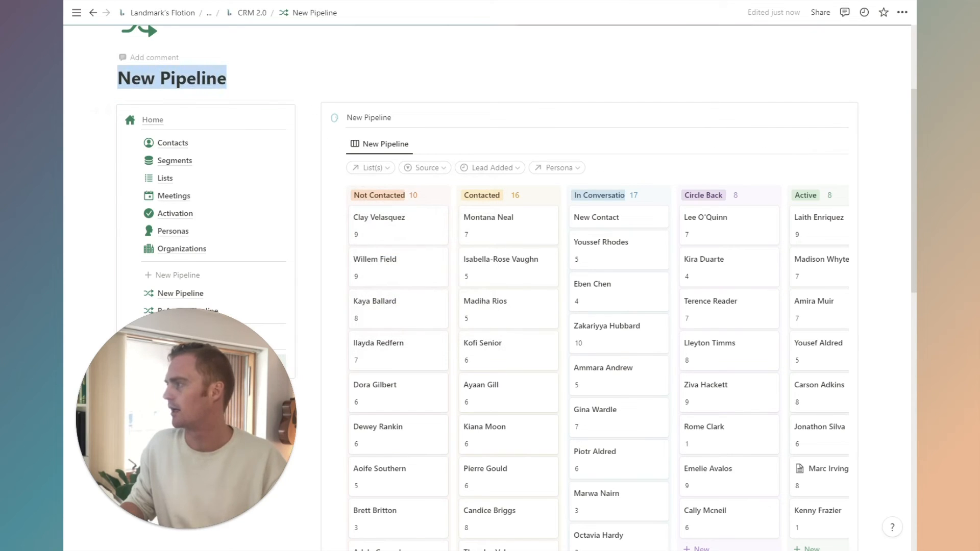
pyautogui.write('Referrals')
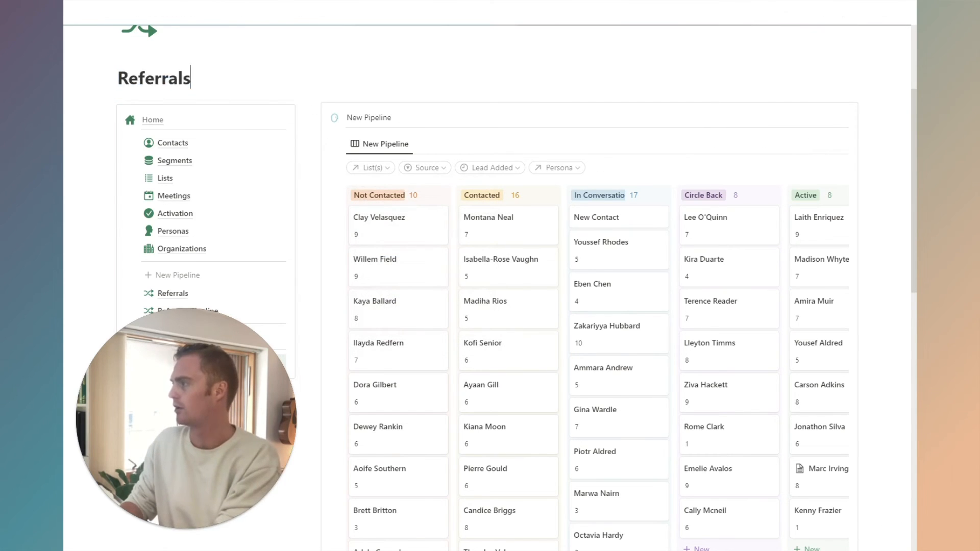
pyautogui.write('Last 30')
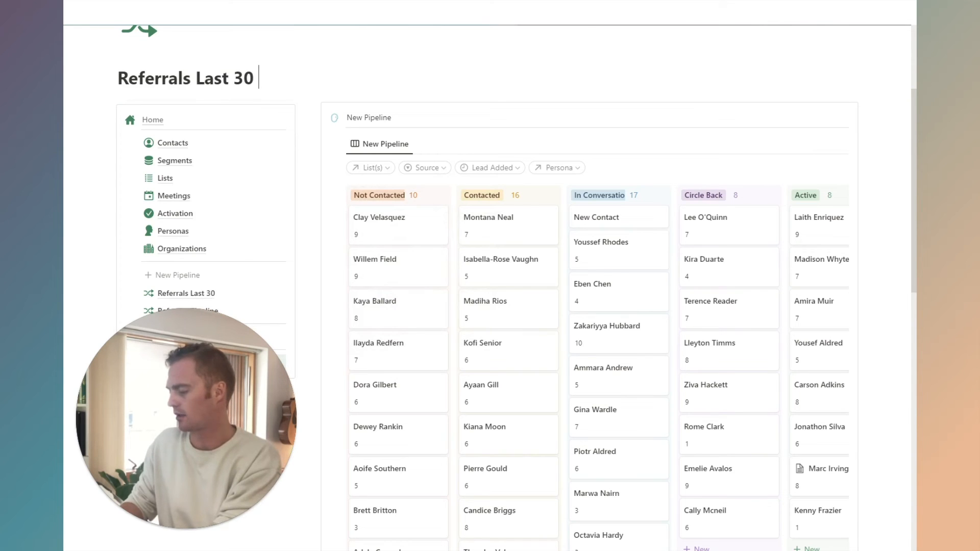
pyautogui.write('Days')
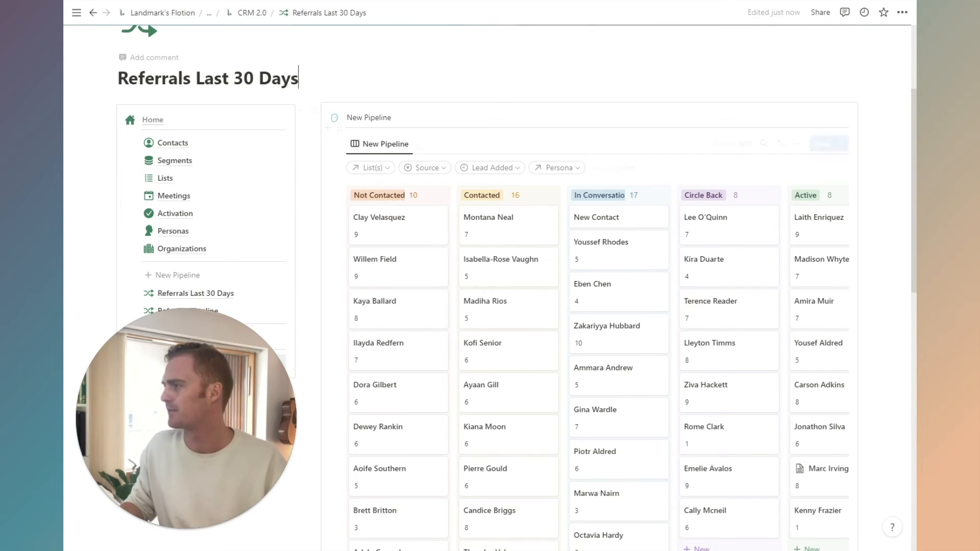
# Set Source to Referral and make Lead Added a date-range condition.
pyautogui.click(425, 166)
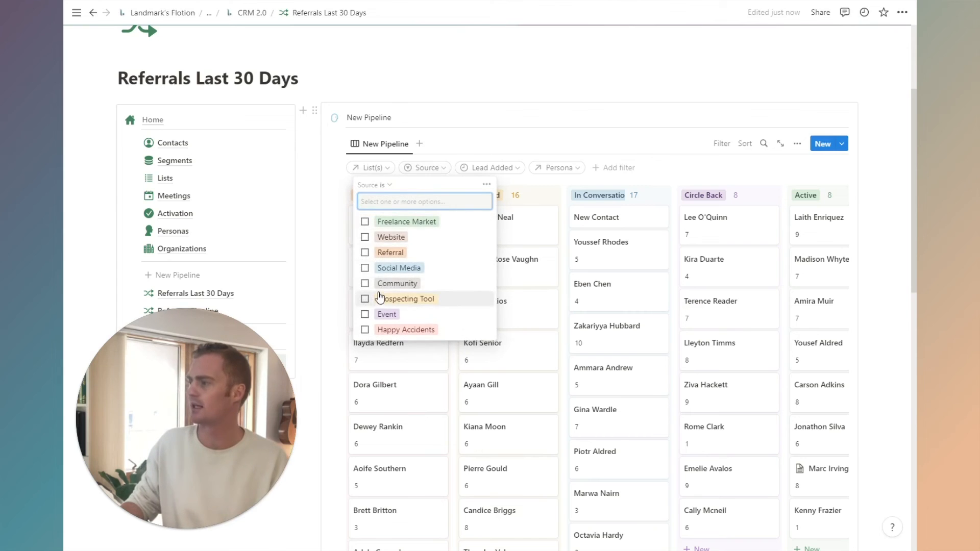
pyautogui.click(390, 252)
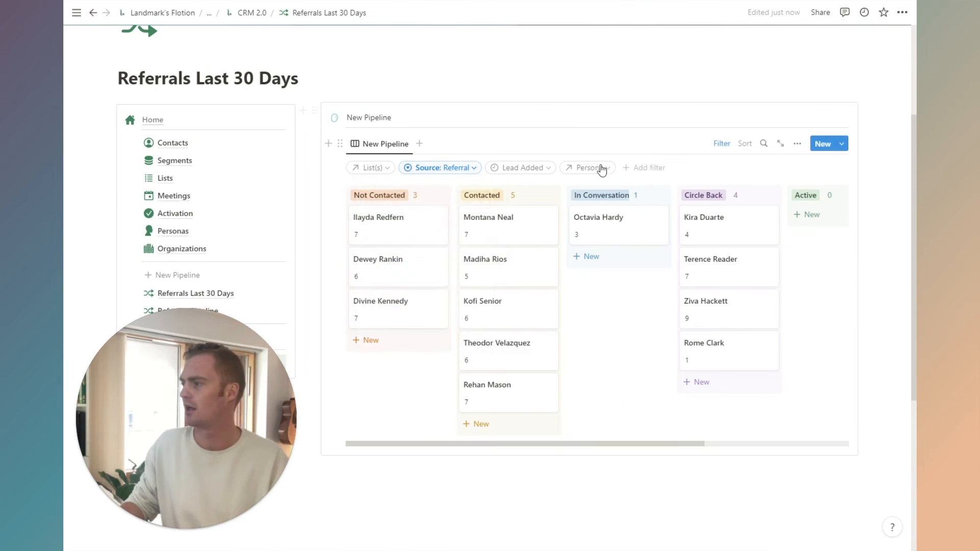
pyautogui.click(520, 167)
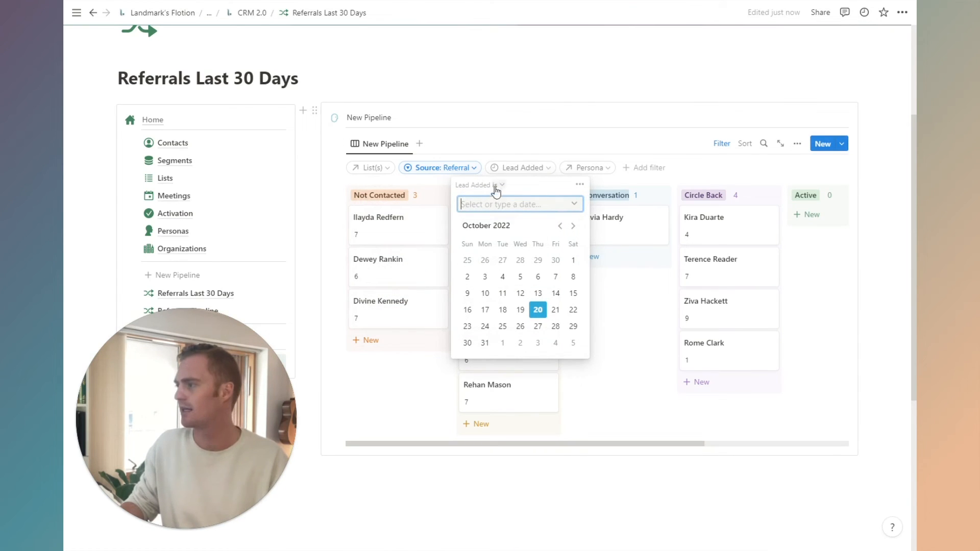
pyautogui.click(480, 185)
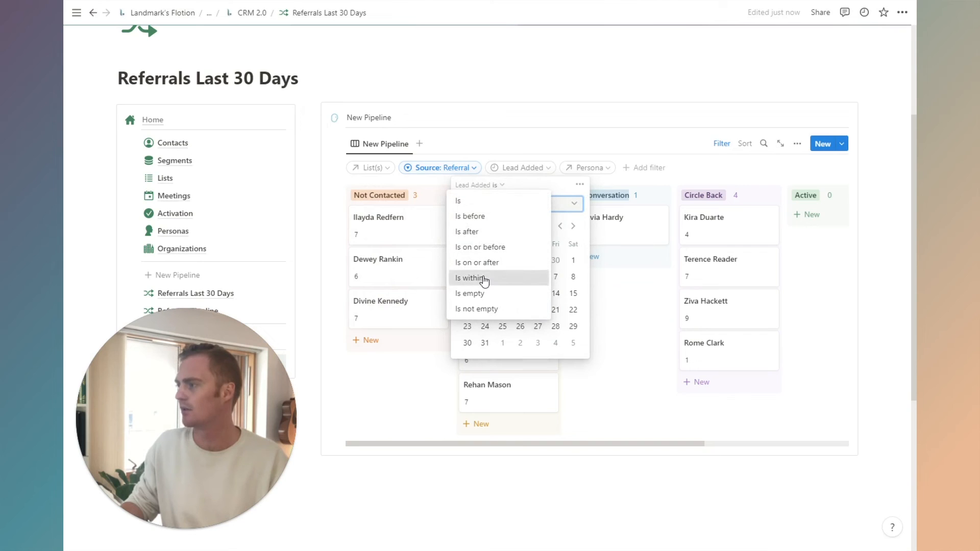
pyautogui.click(469, 277)
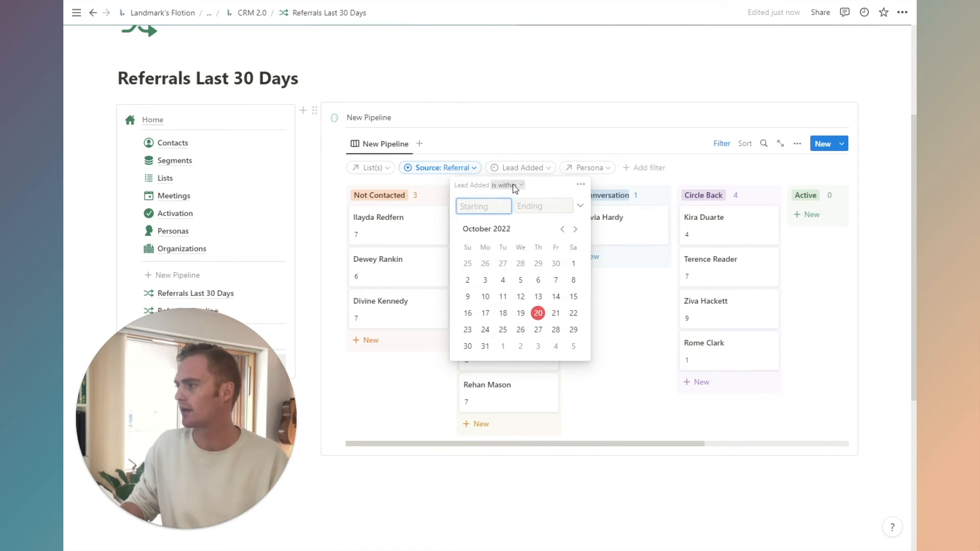
# Set Lead Added to 'is within' October 1 to October 31.
pyautogui.click(506, 185)
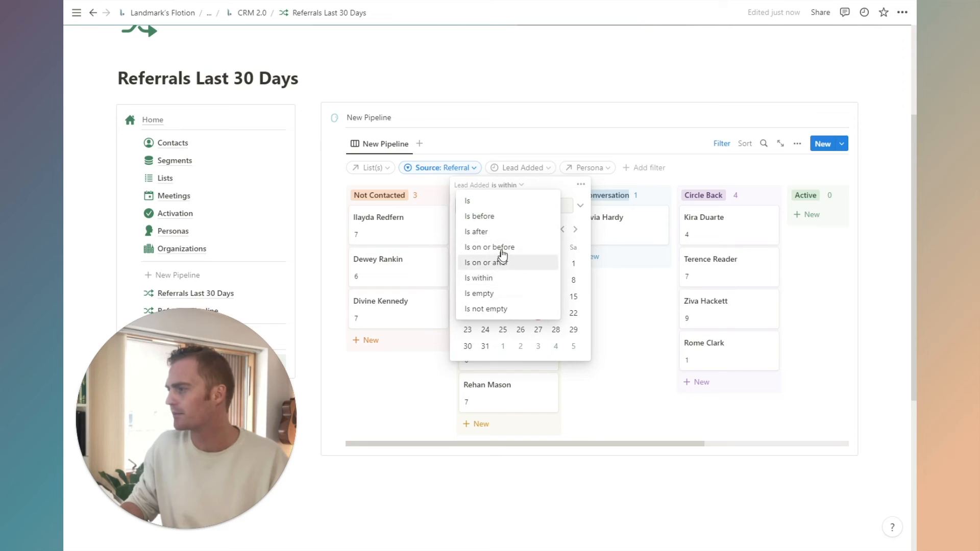
pyautogui.click(478, 215)
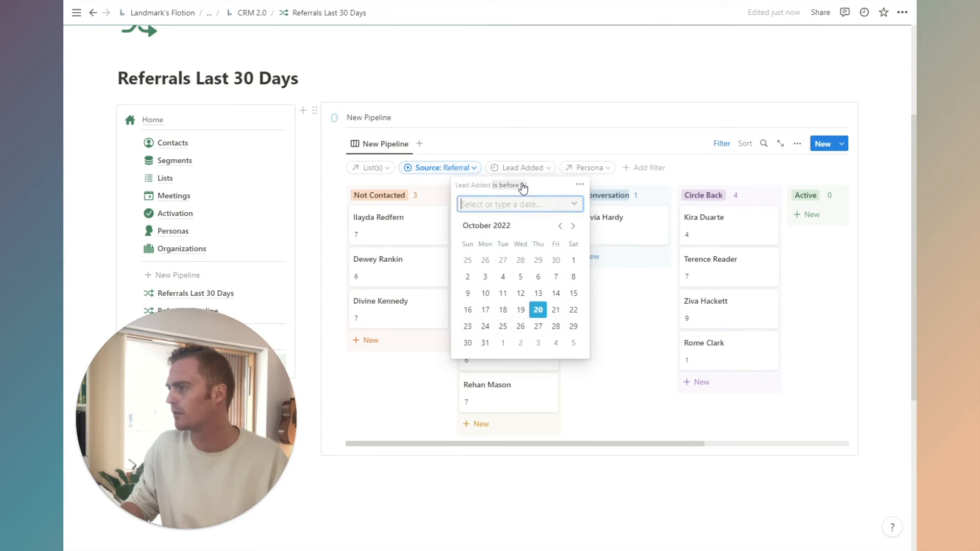
pyautogui.click(508, 185)
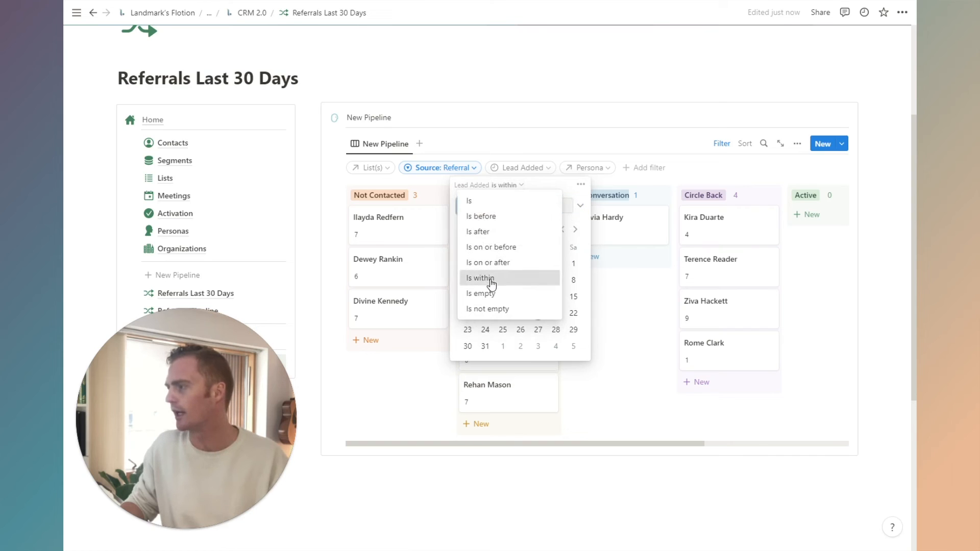
pyautogui.click(480, 278)
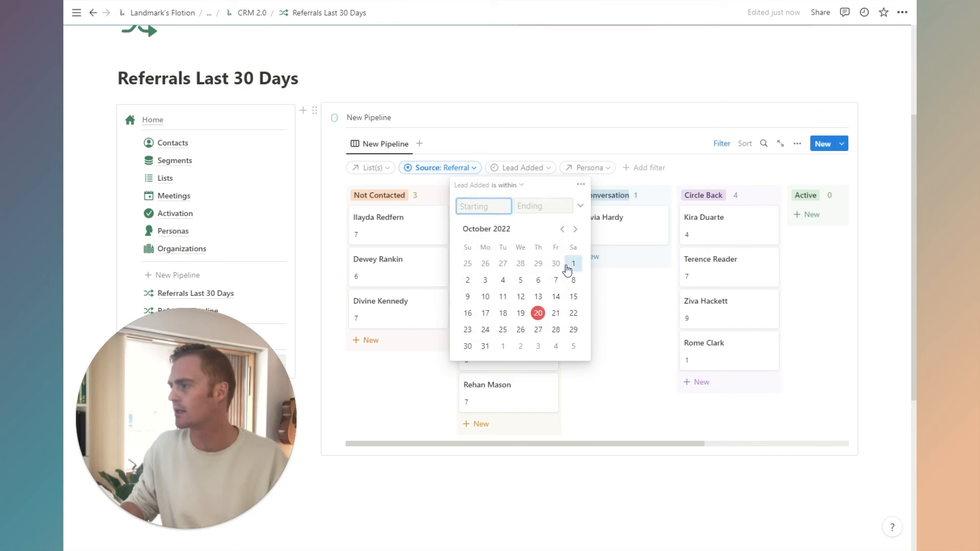
pyautogui.click(571, 263)
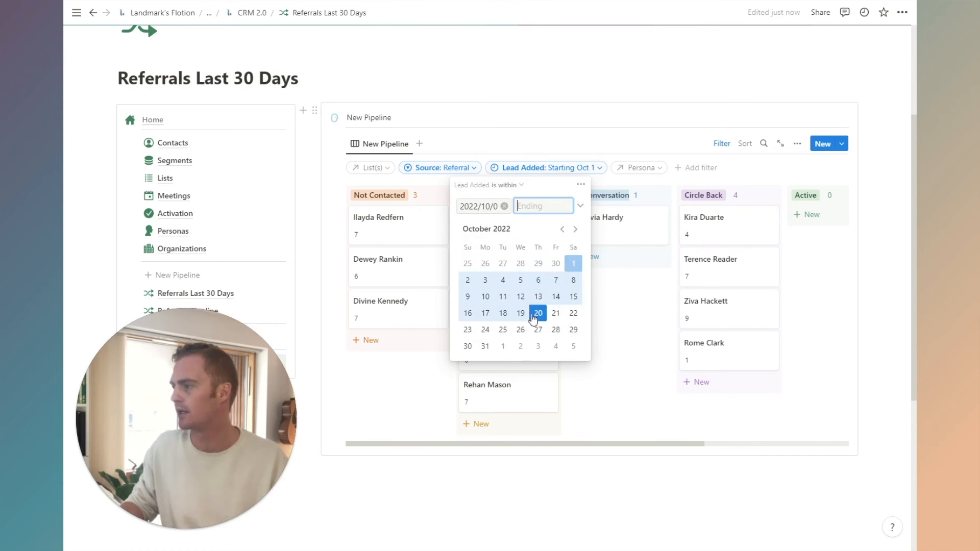
pyautogui.click(484, 346)
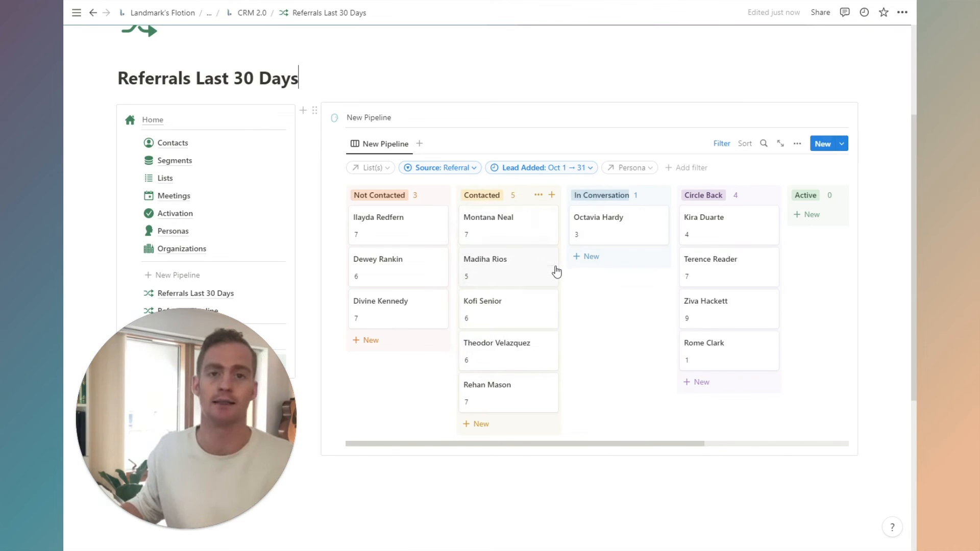
pyautogui.moveTo(537, 258)
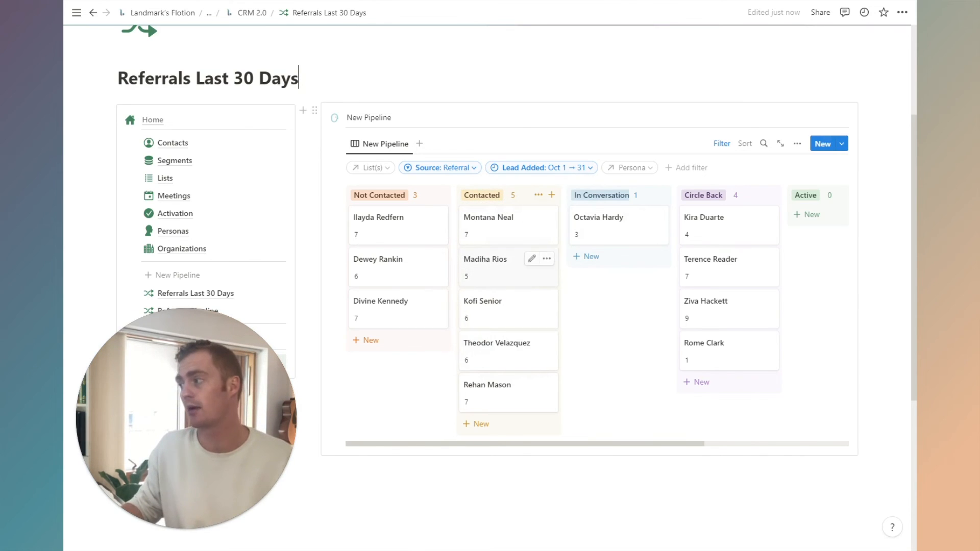
pyautogui.scroll(-3)
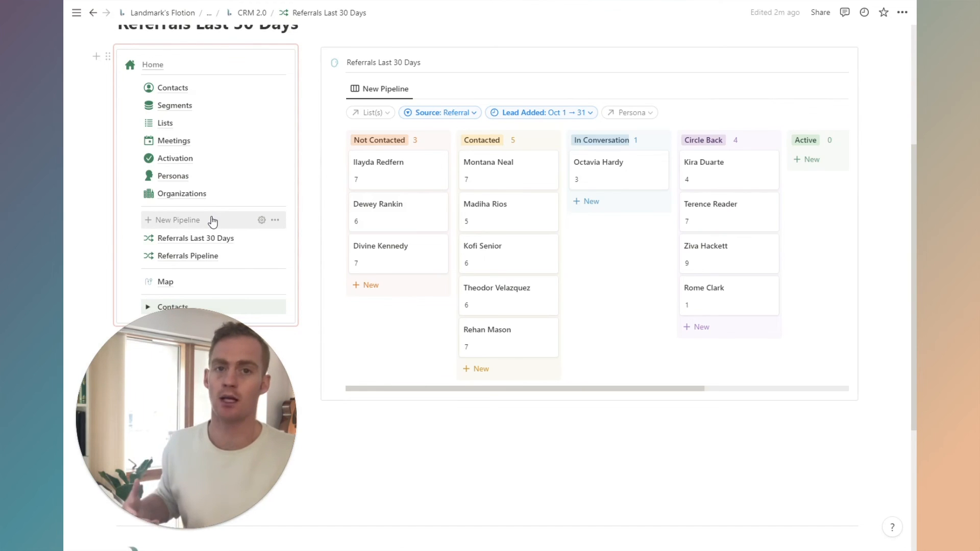
pyautogui.scroll(-3)
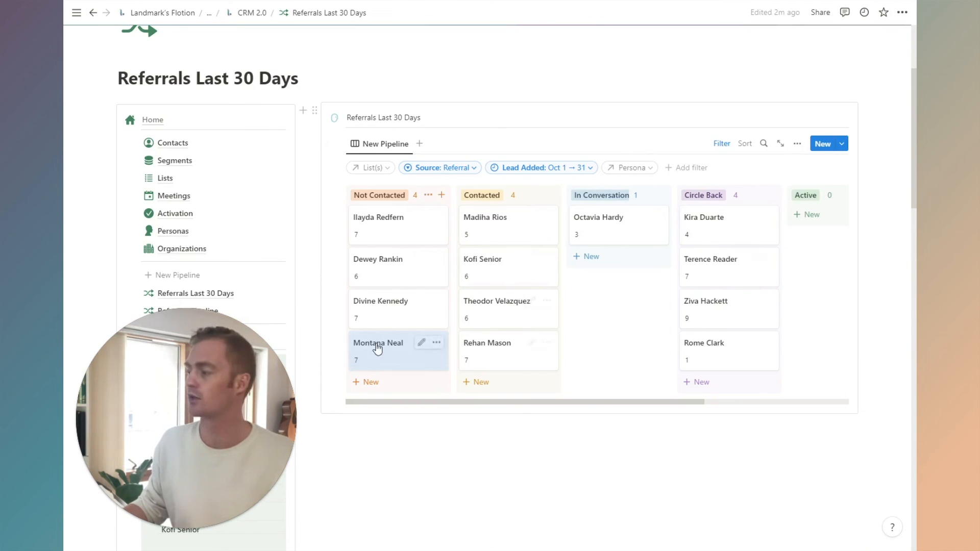
pyautogui.moveTo(378, 350); pyautogui.dragTo(618, 268)
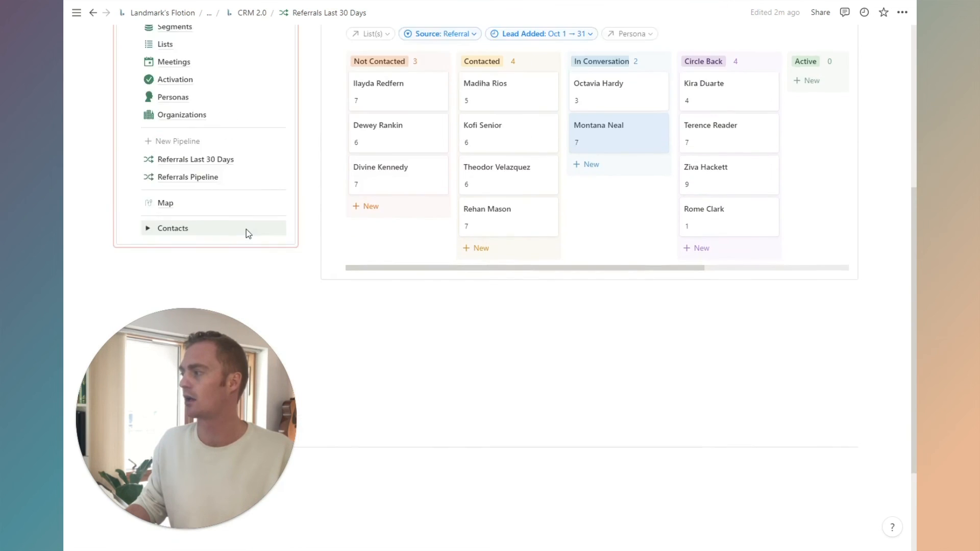
pyautogui.click(173, 228)
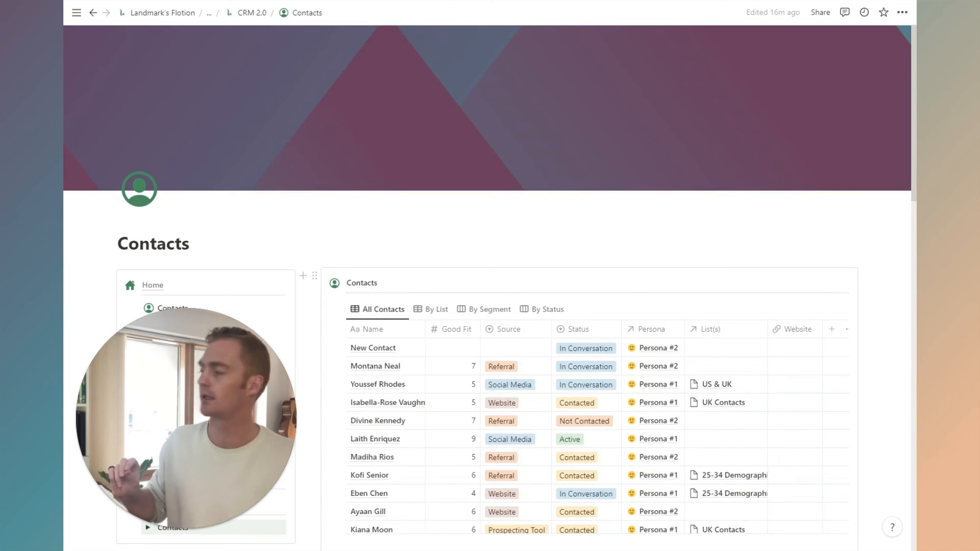
# Return to the CRM 2.0 home page via the breadcrumb.
pyautogui.scroll(-3)
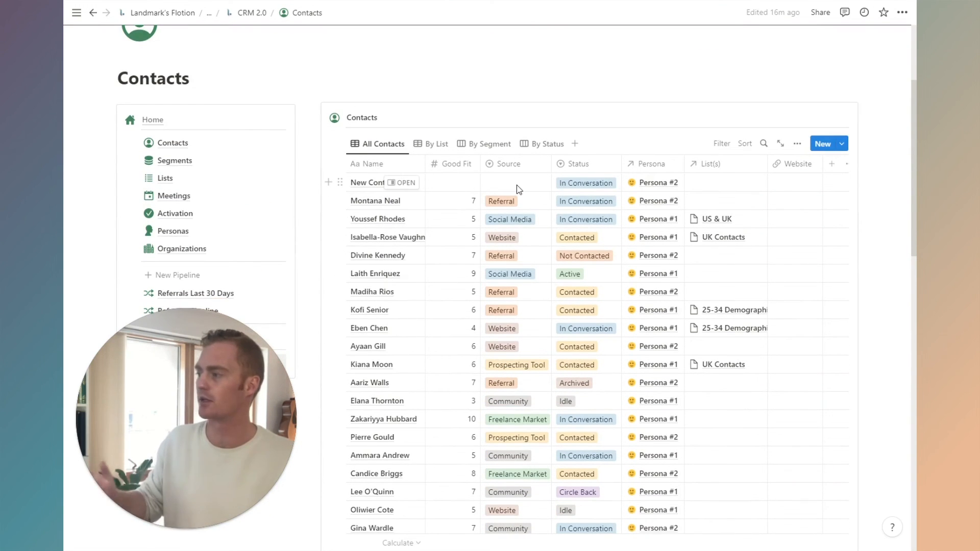
pyautogui.click(515, 181)
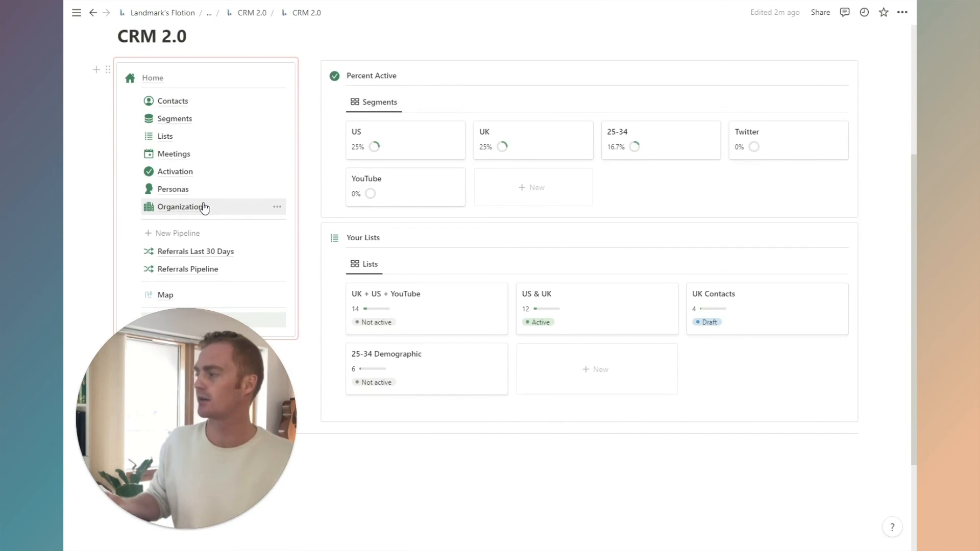
pyautogui.moveTo(209, 225)
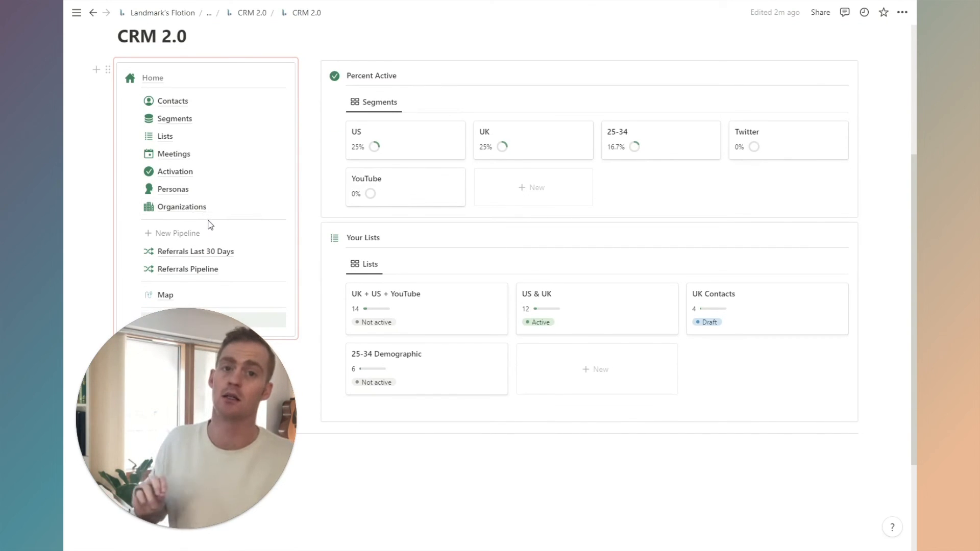